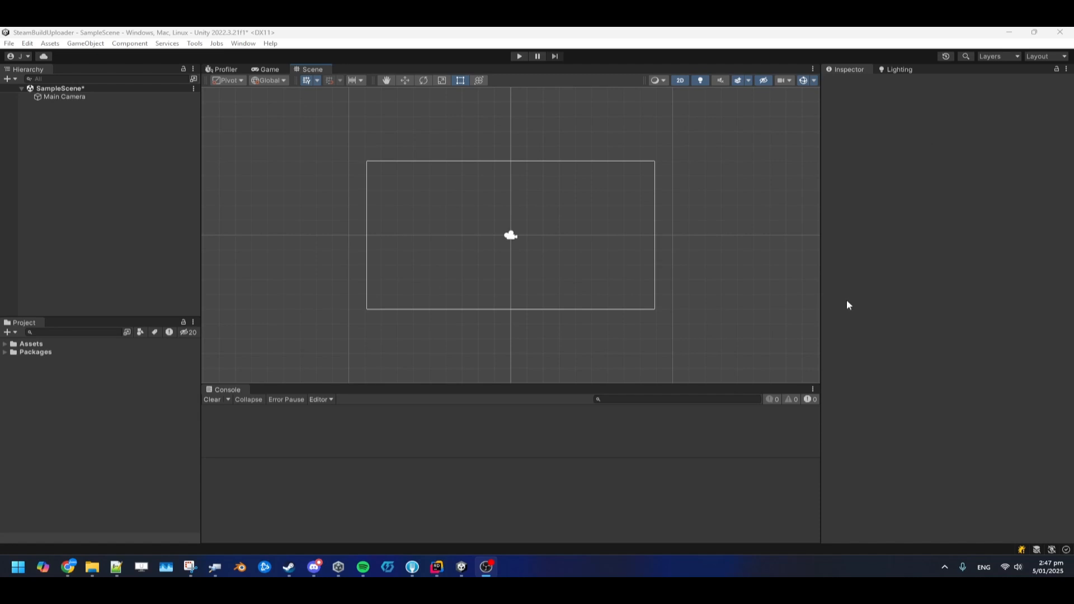
mouse_move(29, 49)
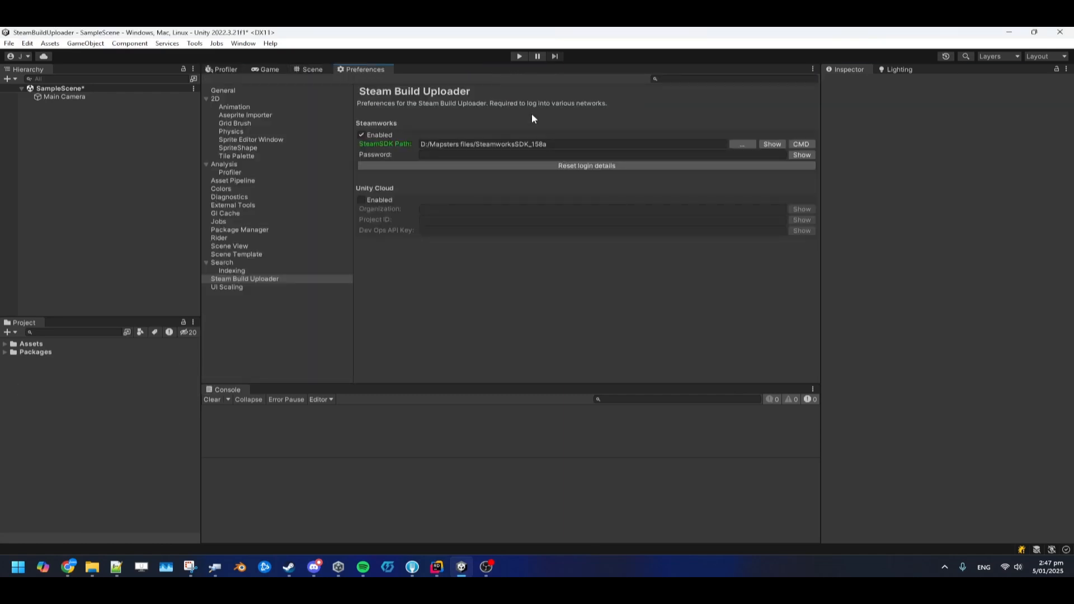
mouse_move(535, 126)
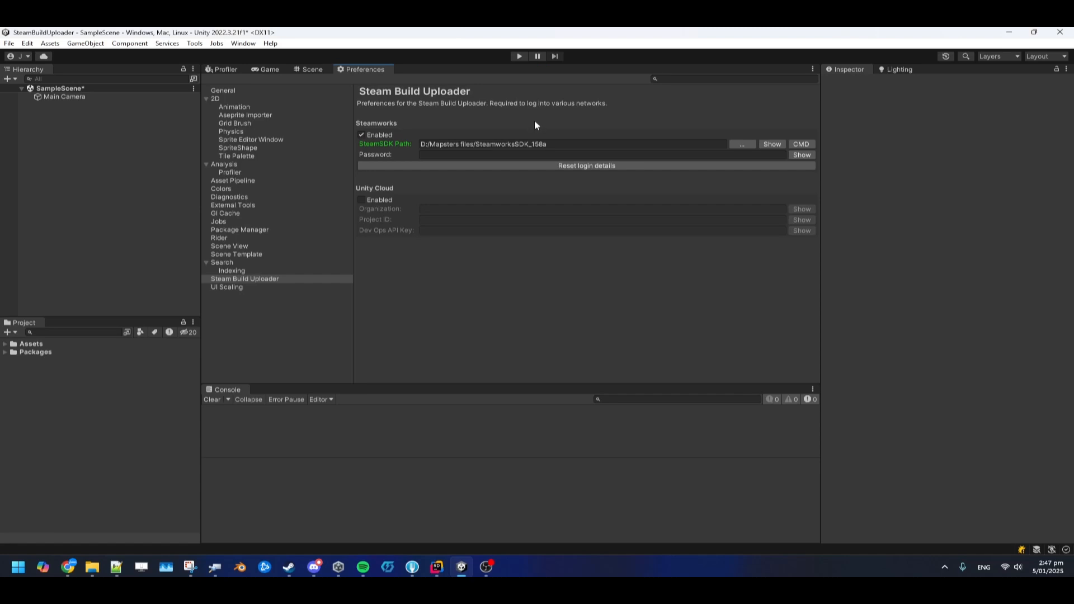
mouse_move(538, 122)
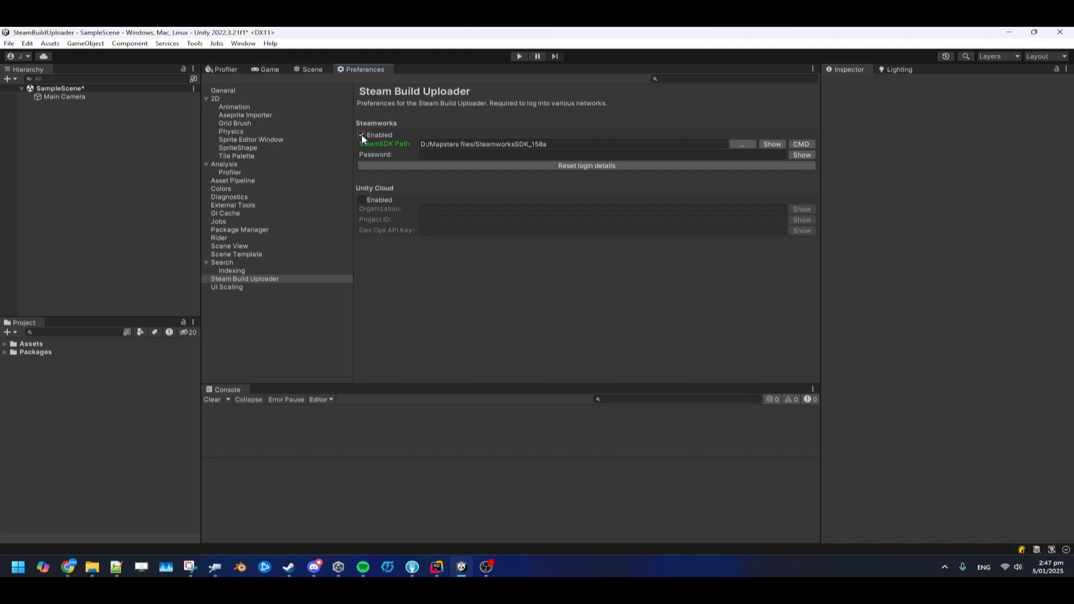
Step: Bring up the Steam Build Uploader preferences showing the Steamworks SteamSDK Path field
left_click(572, 145)
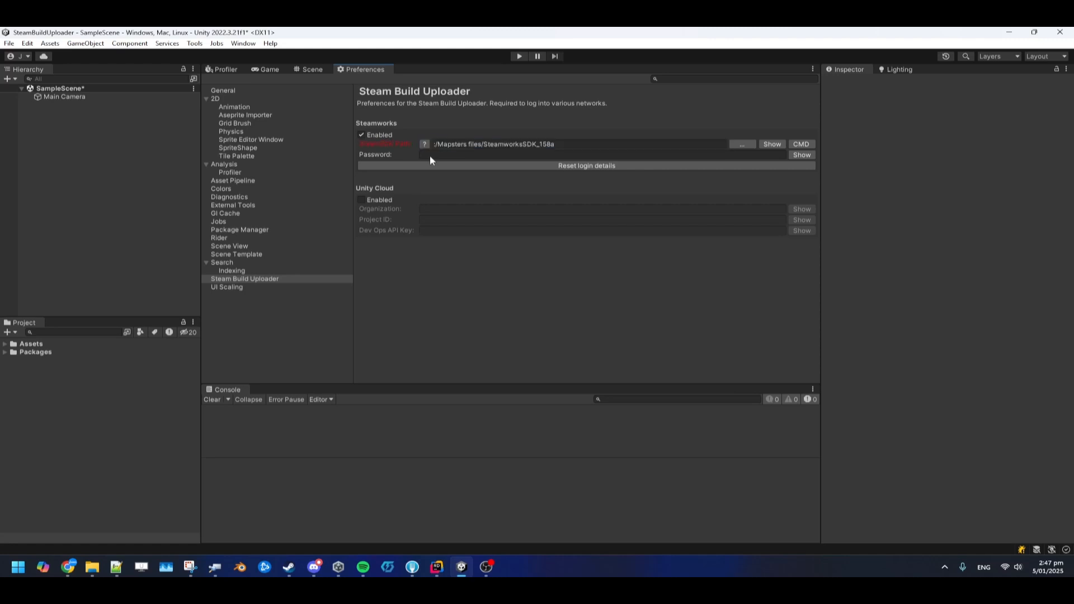
mouse_move(421, 157)
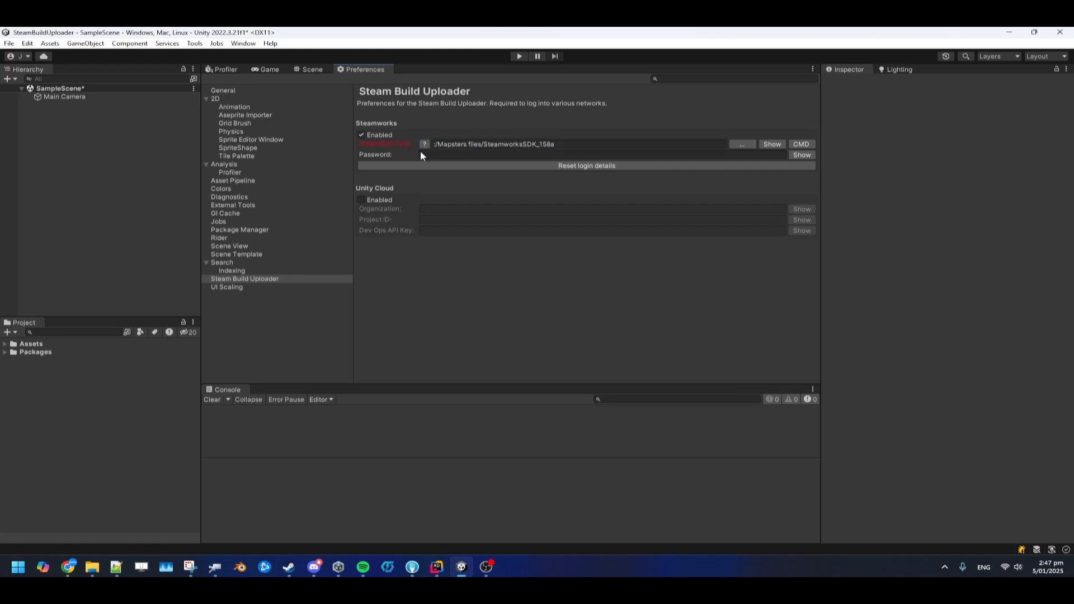
left_click(68, 566)
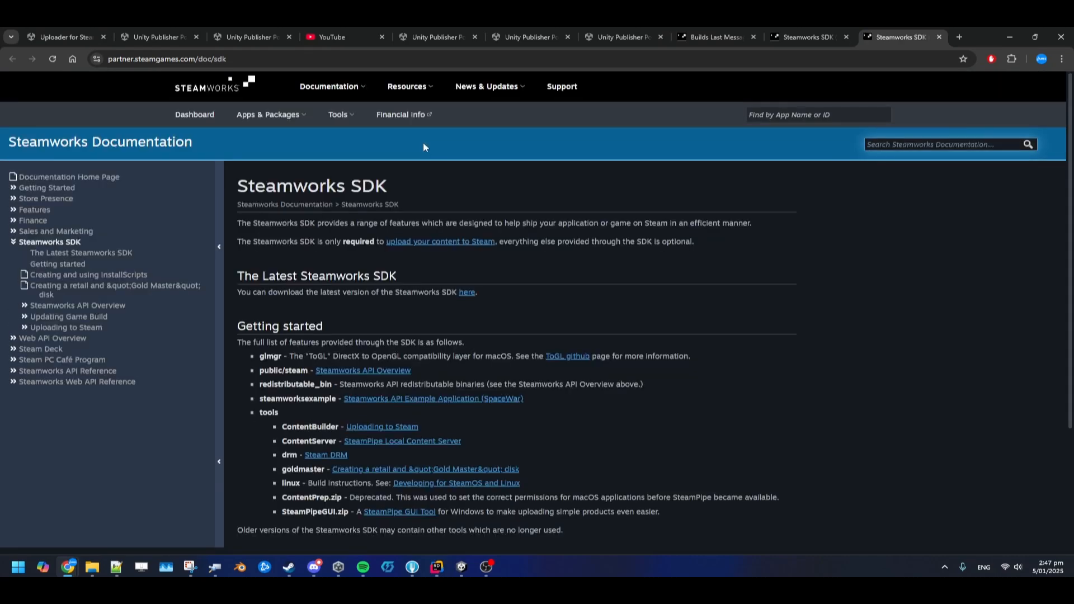
mouse_move(420, 292)
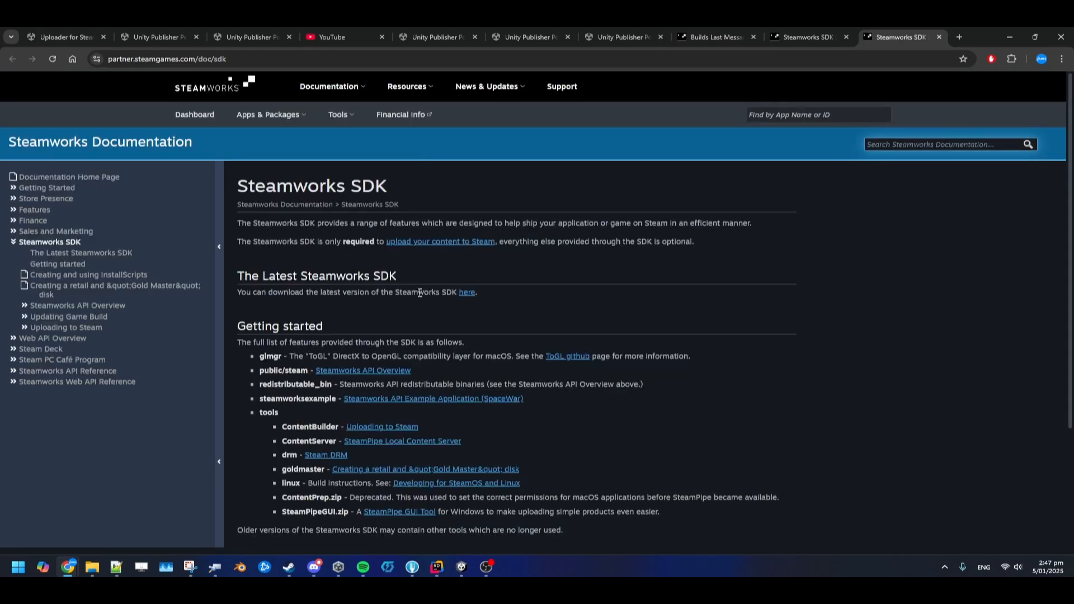
Step: Follow the 'here' link to the Steamworks SDK Releases list, with 1.61 as latest
left_click(466, 292)
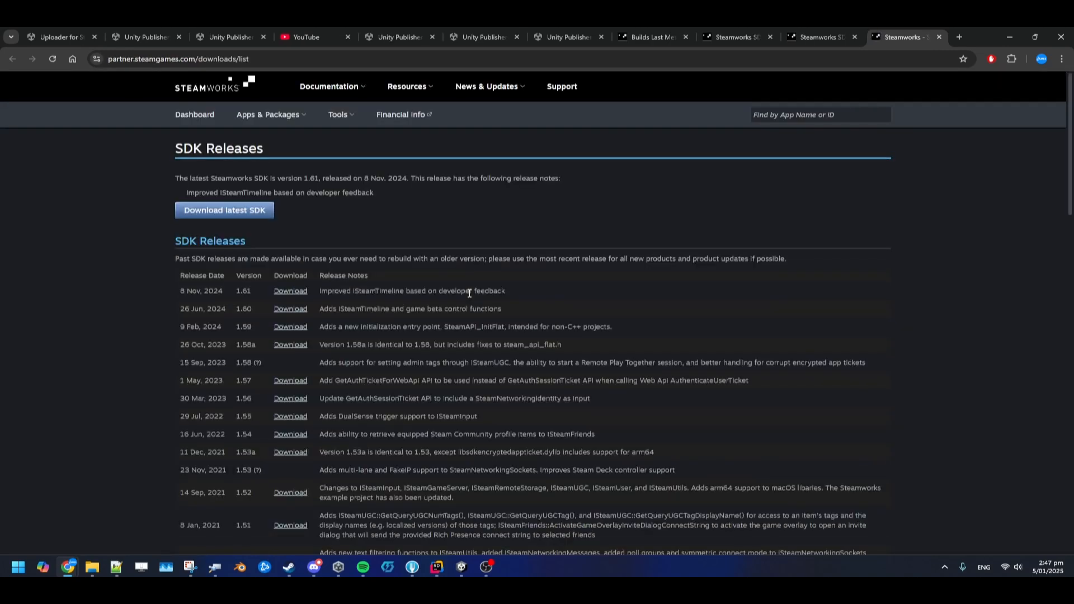
mouse_move(224, 211)
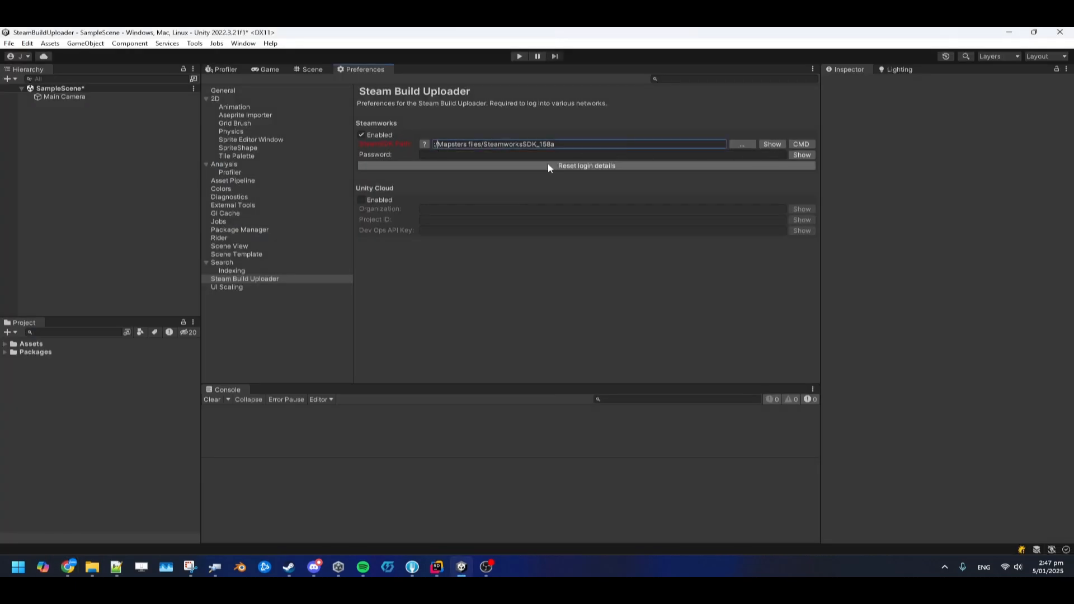
Step: Leave the SteamSDK path as D:/Mapsters files/SteamworksSDK_158a and move to the Password field
left_click(603, 155)
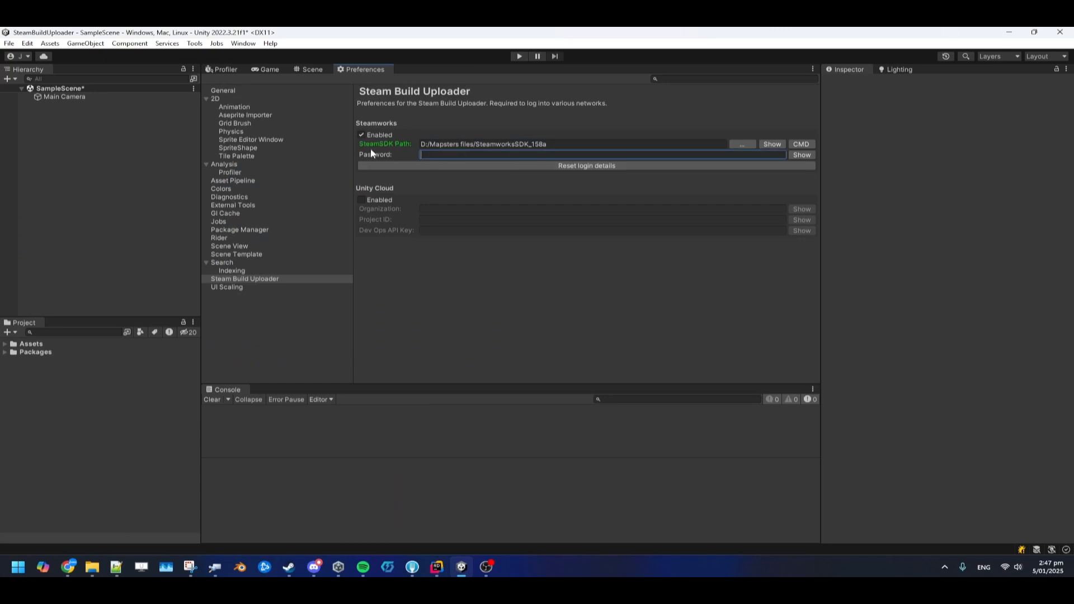
mouse_move(378, 149)
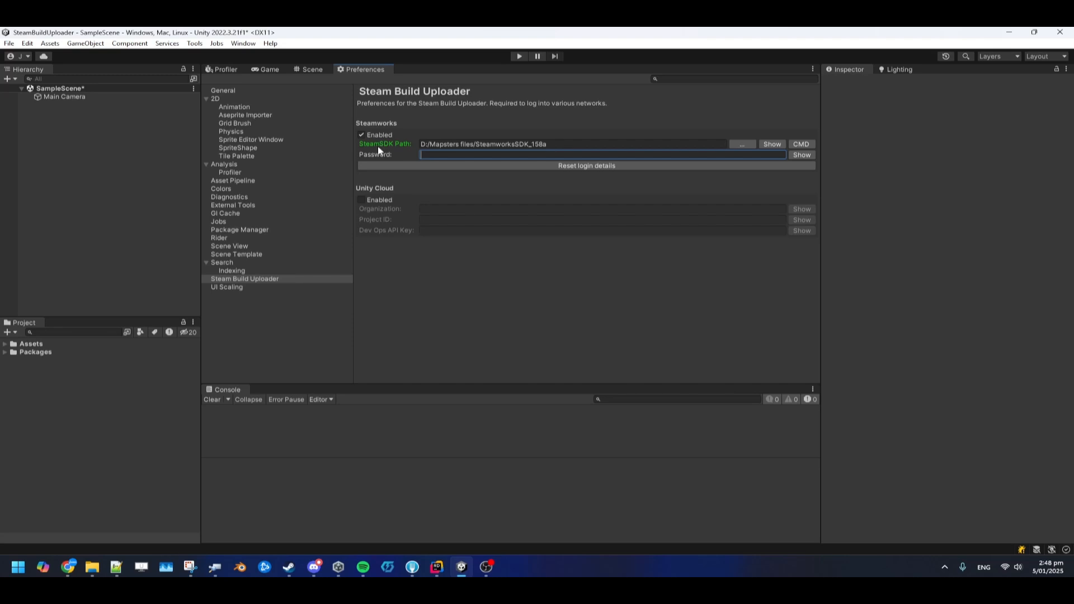
mouse_move(408, 160)
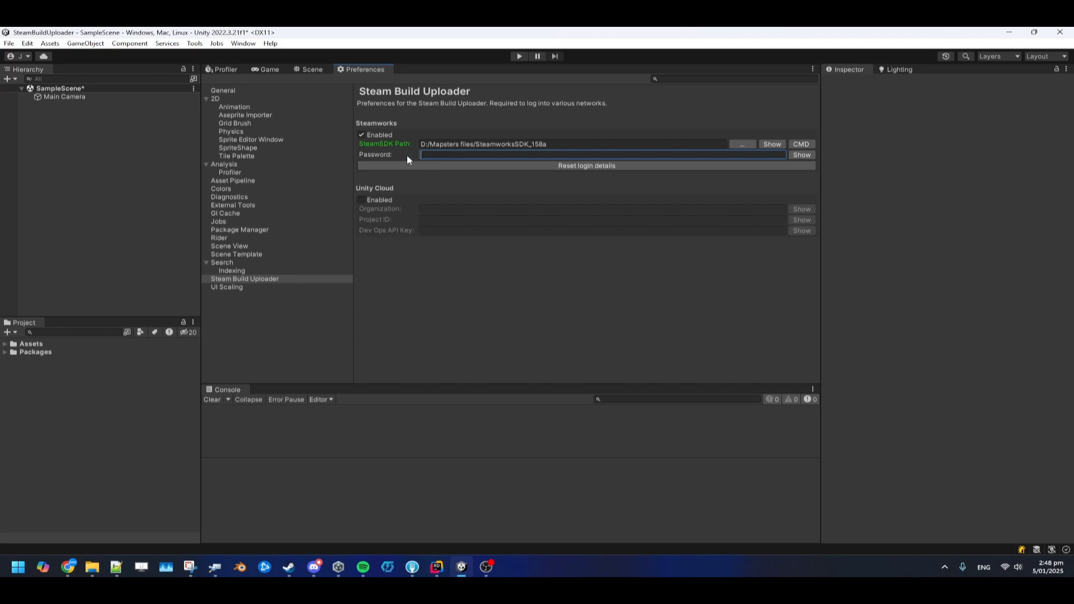
mouse_move(355, 132)
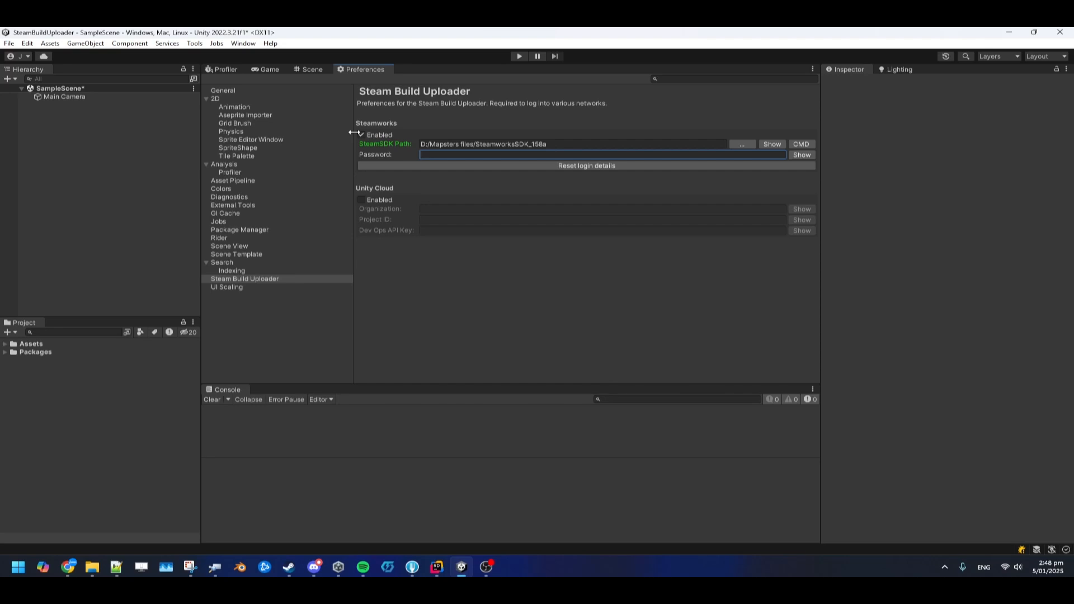
left_click(362, 134)
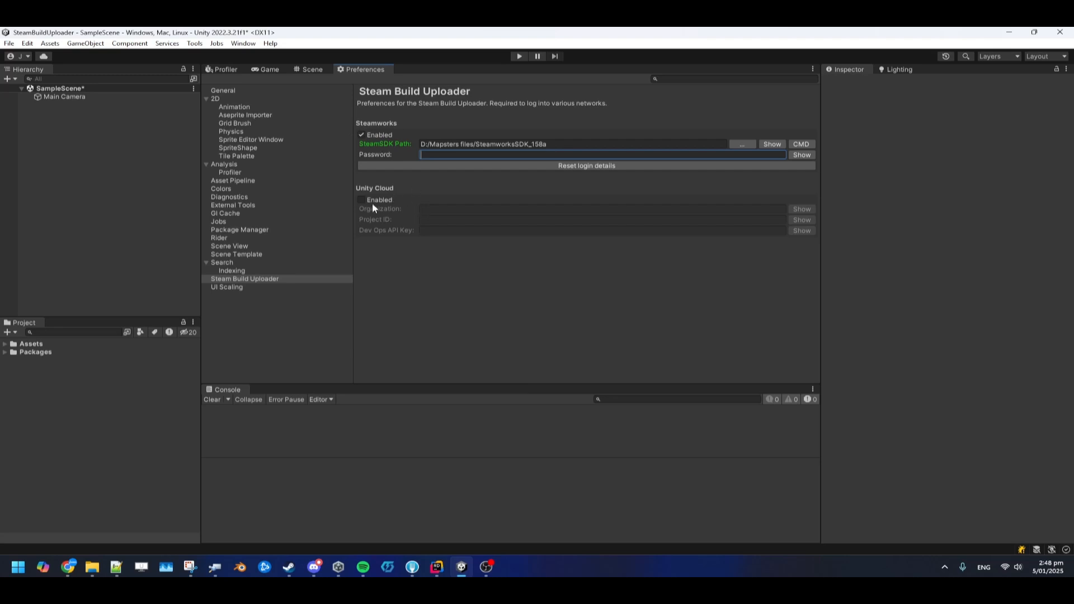
left_click(362, 199)
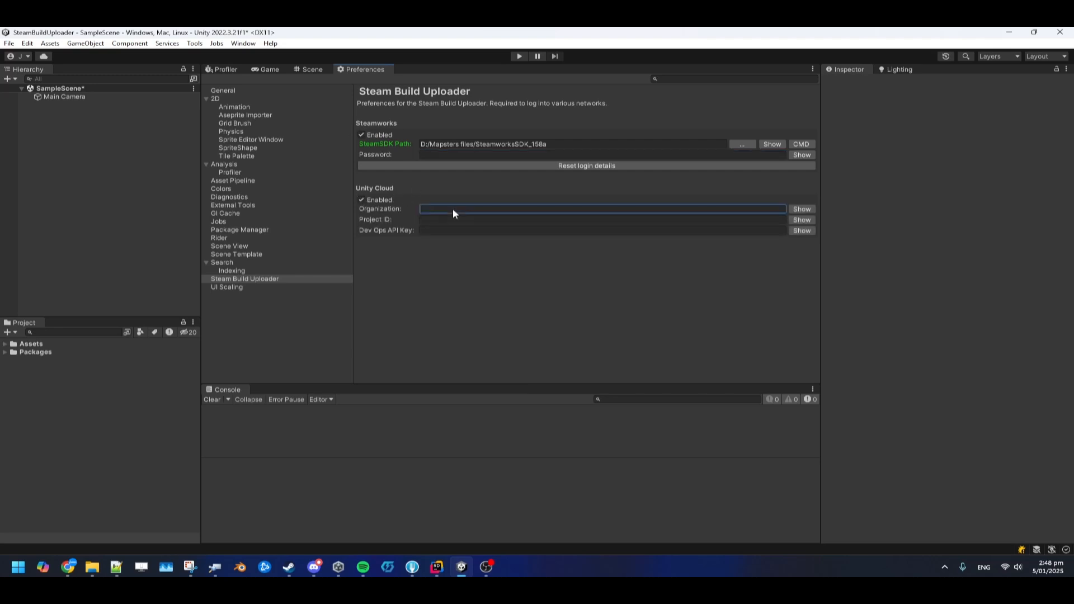
mouse_move(461, 215)
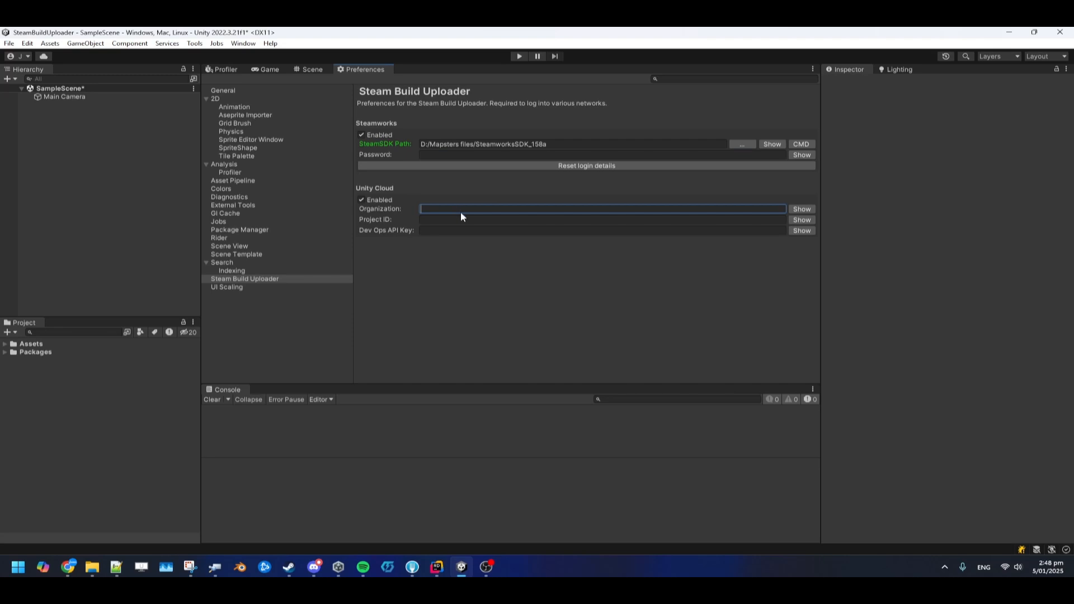
left_click(602, 219)
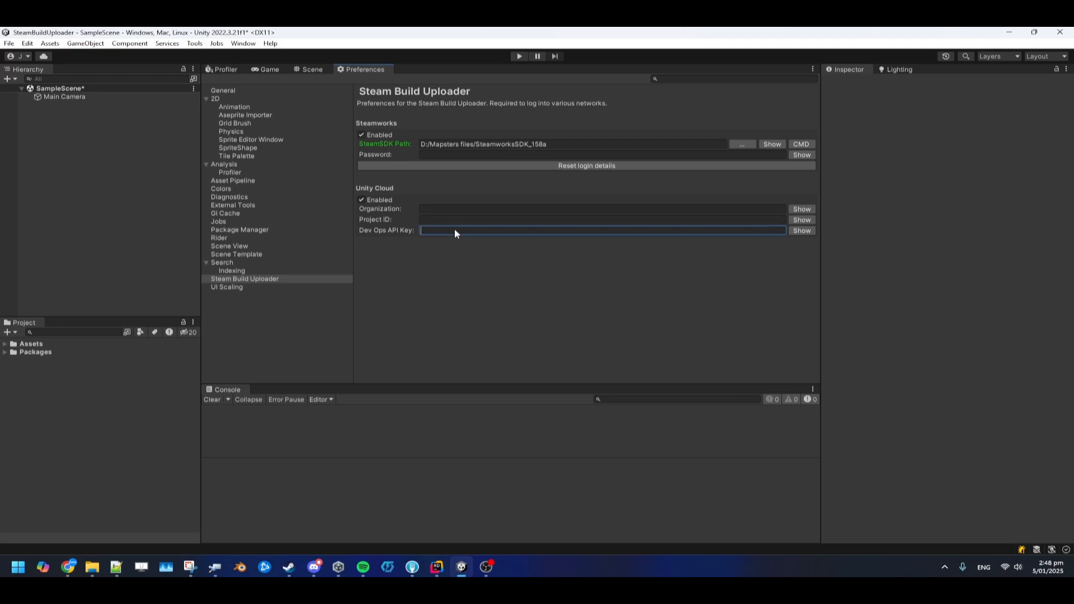
mouse_move(471, 242)
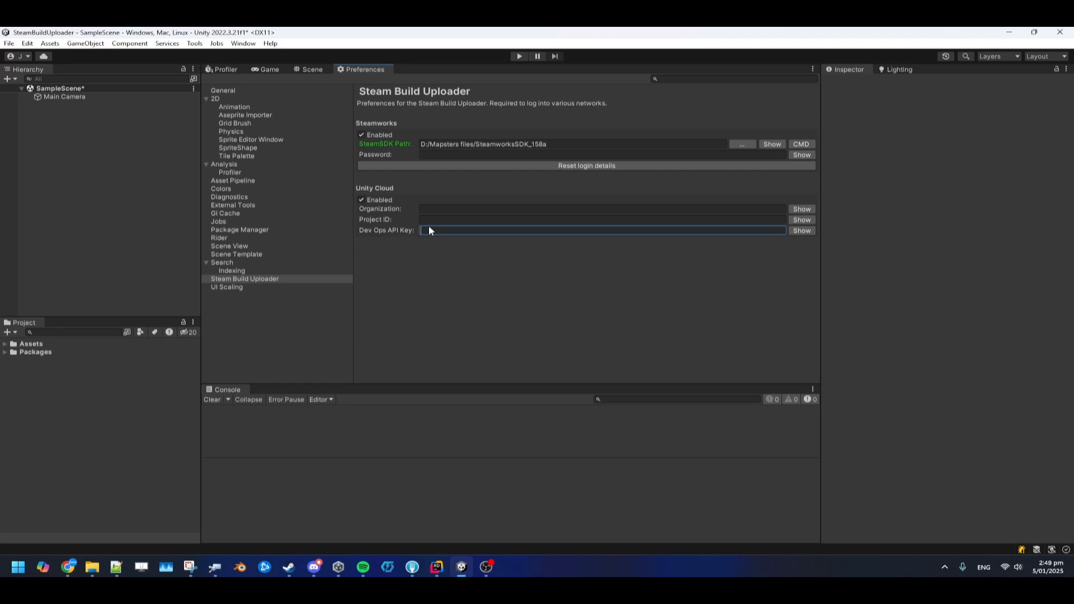
mouse_move(425, 227)
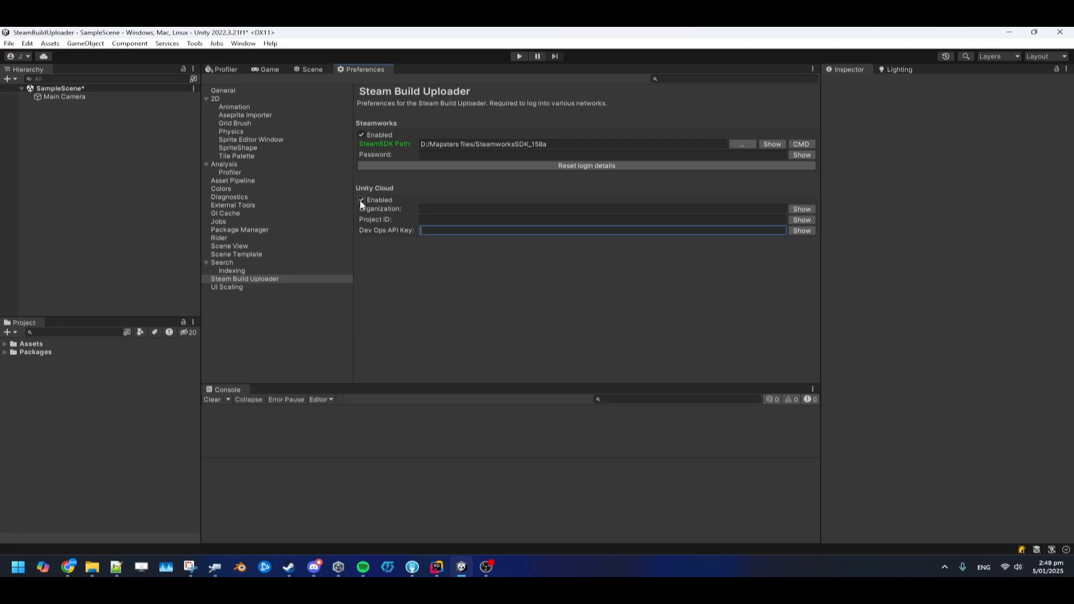
left_click(361, 200)
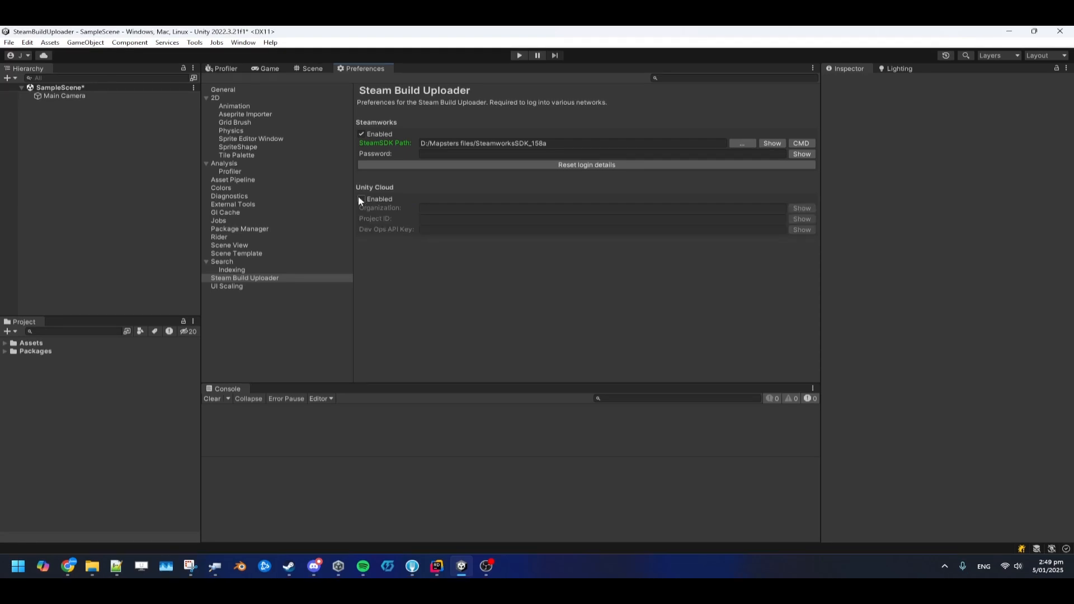
Step: In Project Settings > Steam Build Uploader, name the template configuration 'Last Message'
left_click(27, 42)
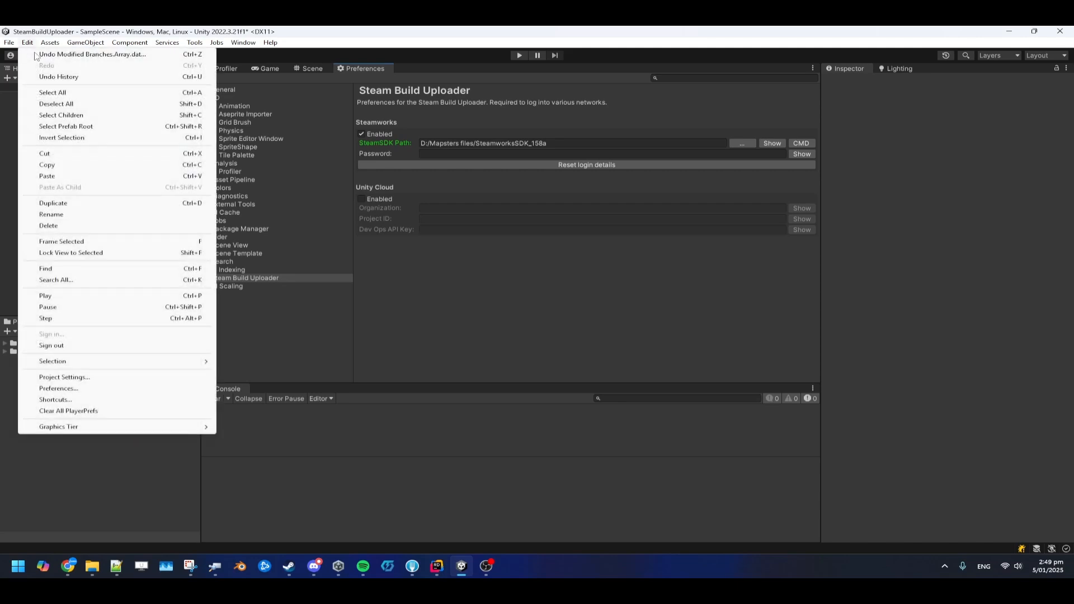
left_click(64, 377)
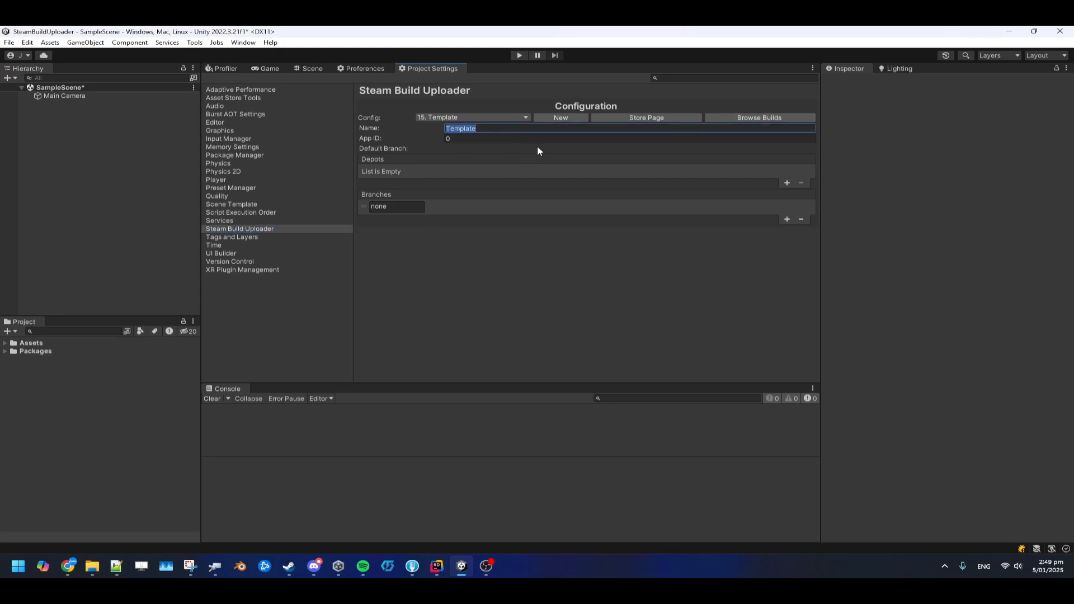
type("Last Mess")
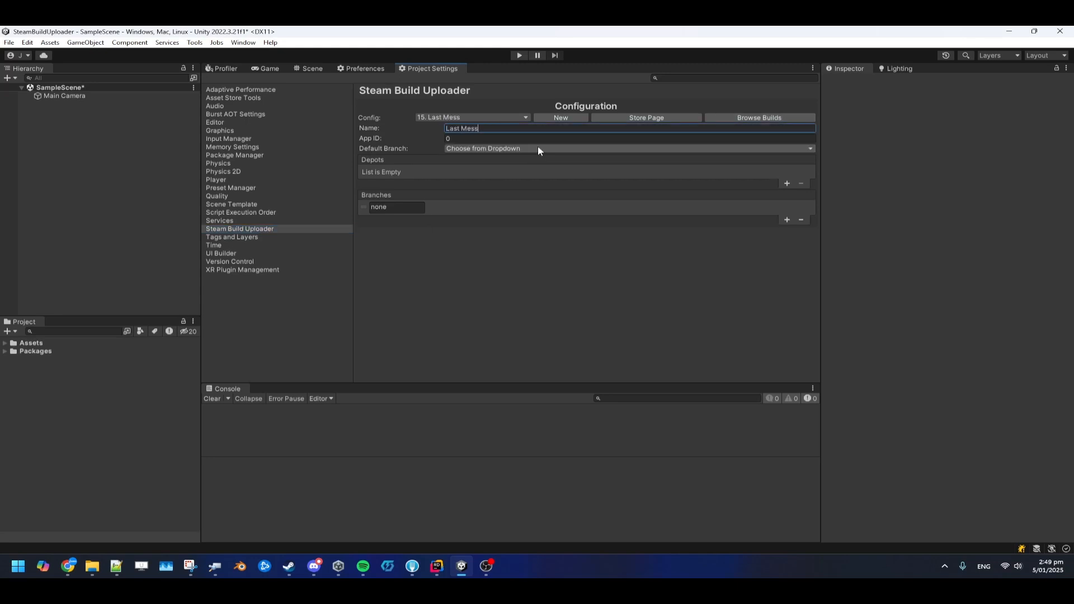
type("age")
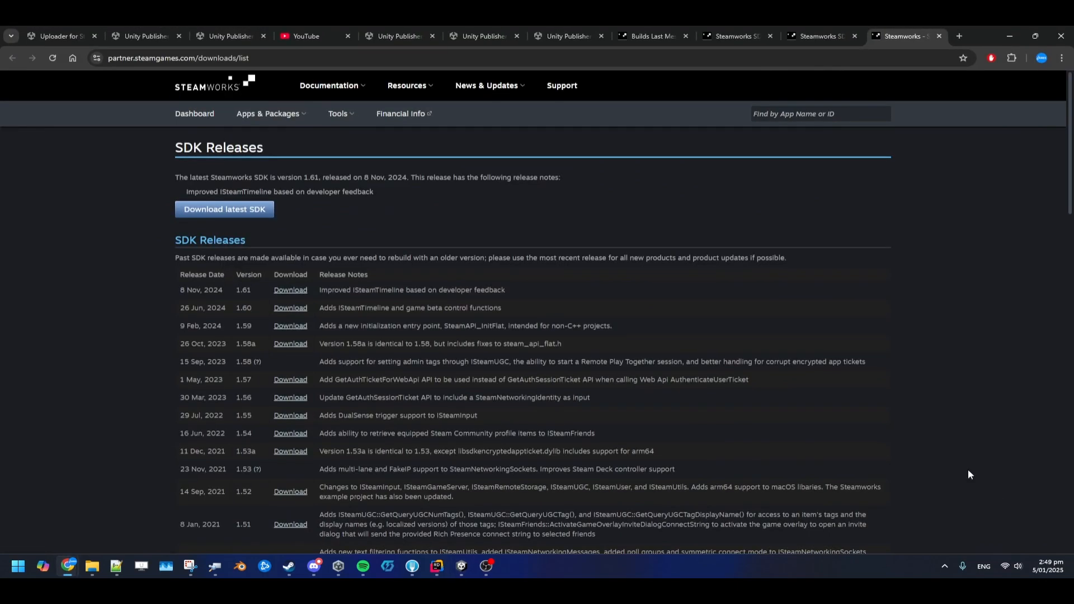
Step: Navigate to the Last Message SteamPipe depot management page in Steamworks
left_click(736, 36)
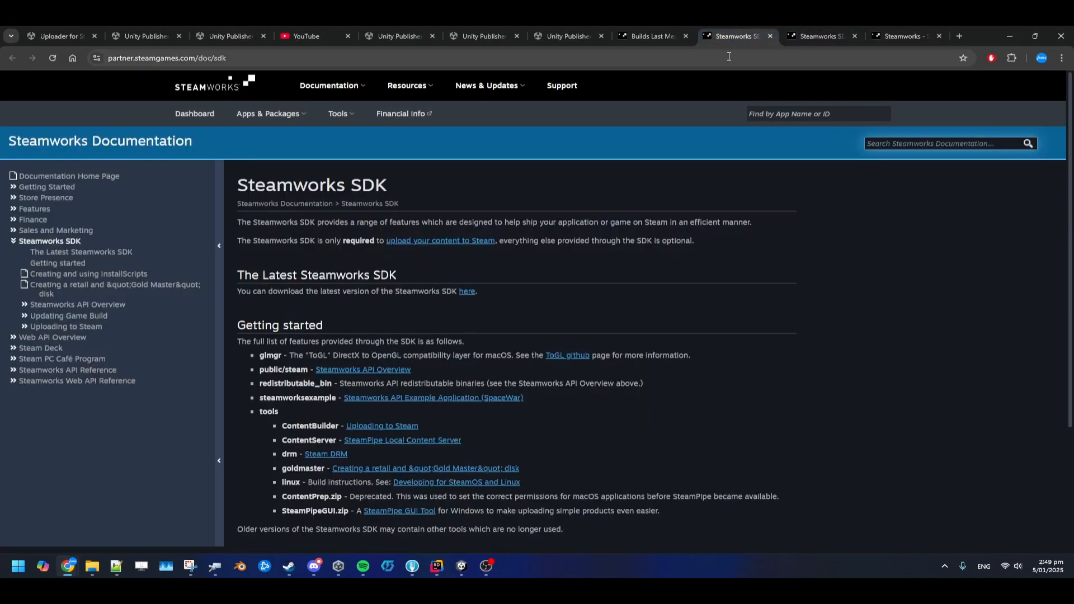
left_click(648, 36)
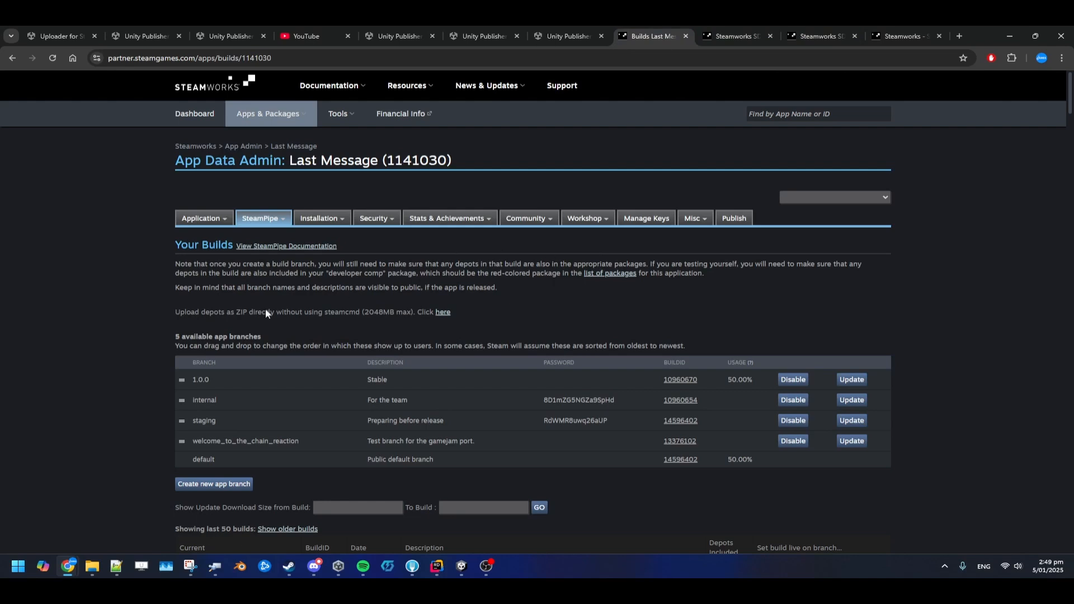
left_click(261, 218)
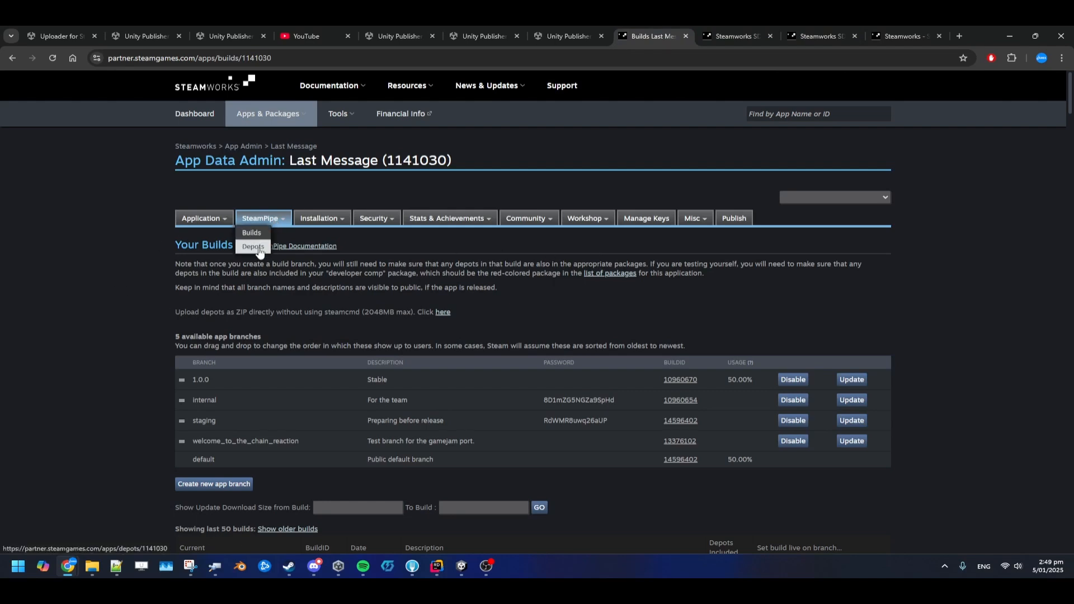
left_click(252, 246)
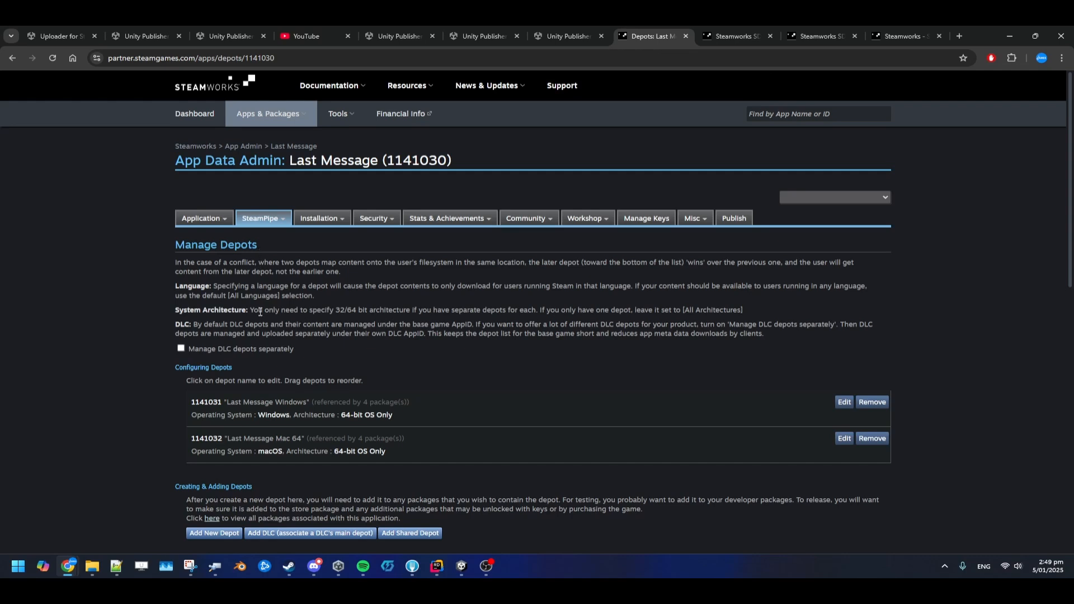
mouse_move(188, 420)
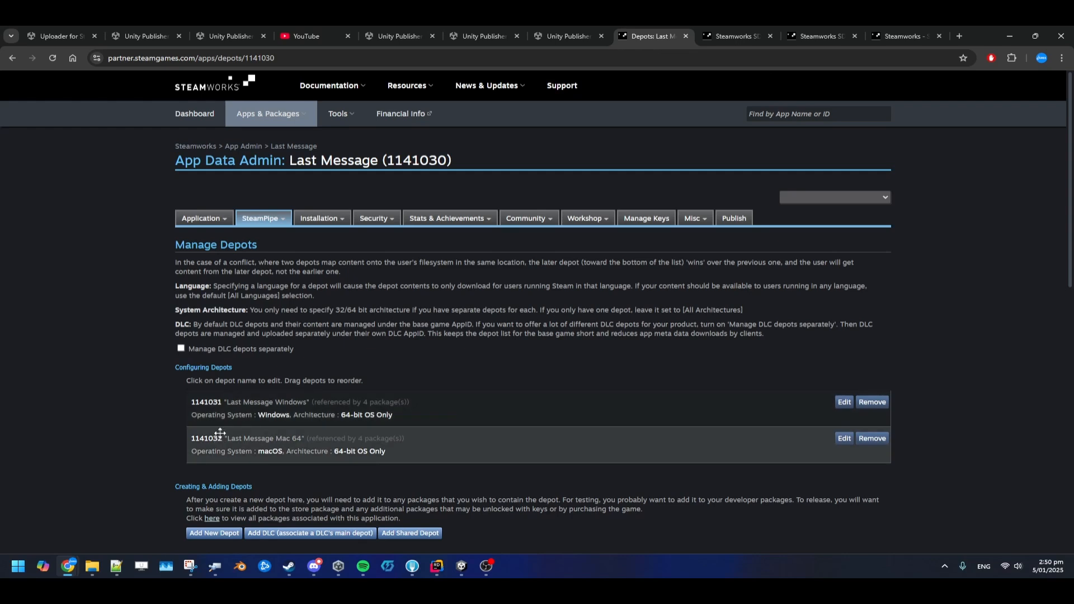
mouse_move(228, 417)
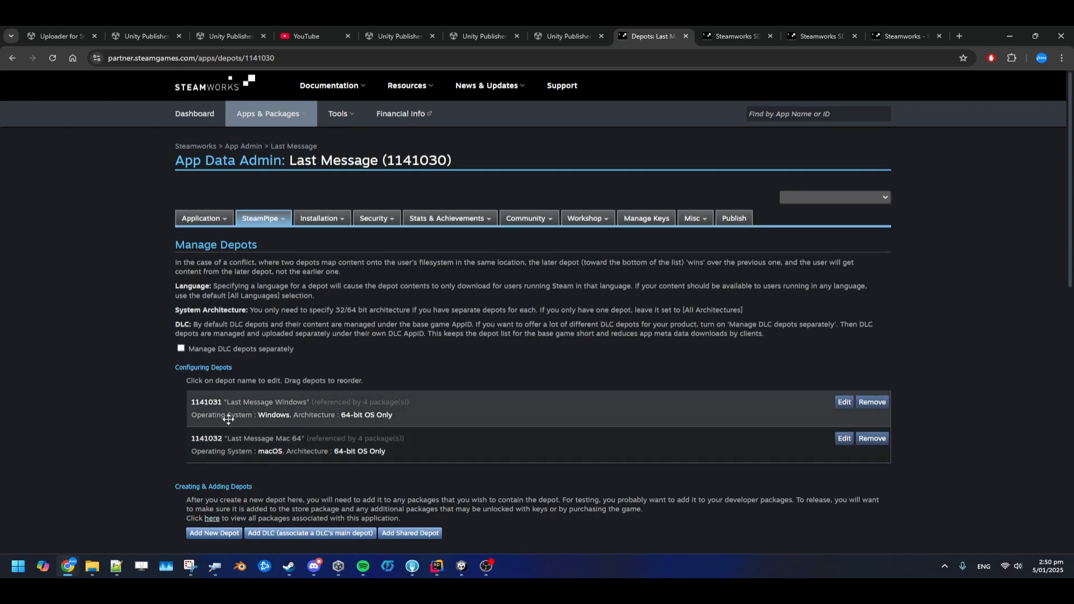
mouse_move(239, 419)
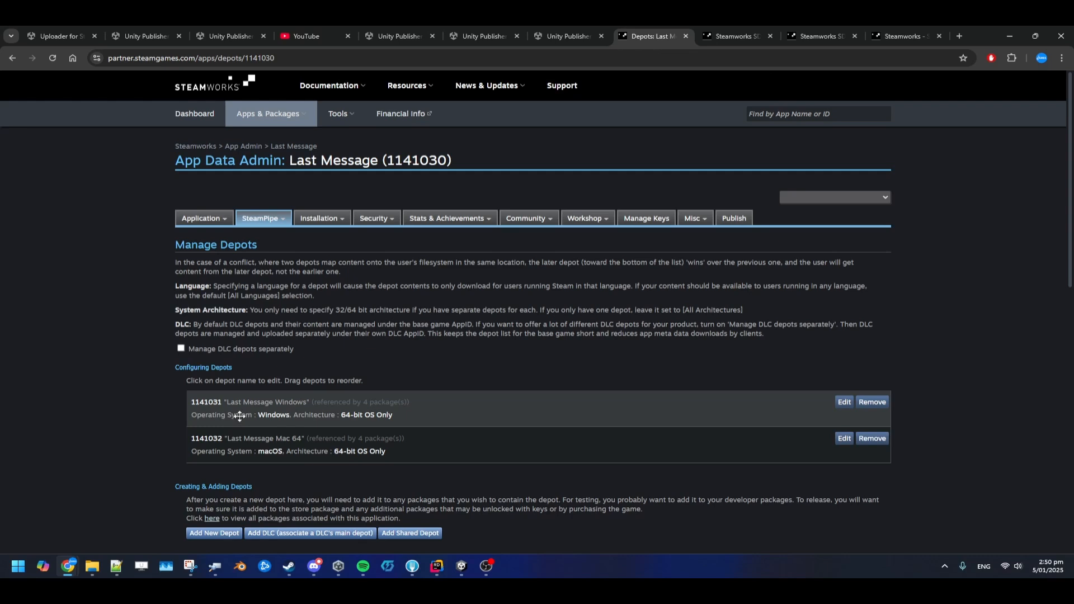
mouse_move(220, 410)
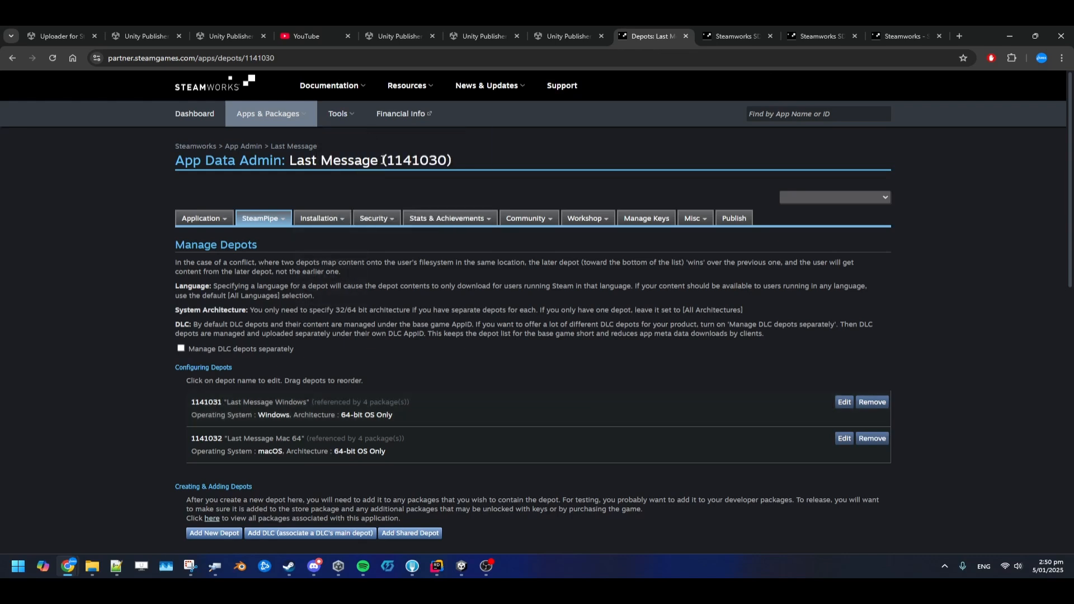
Step: Select the app ID 1141030 in the page title for copying
double_click(417, 160)
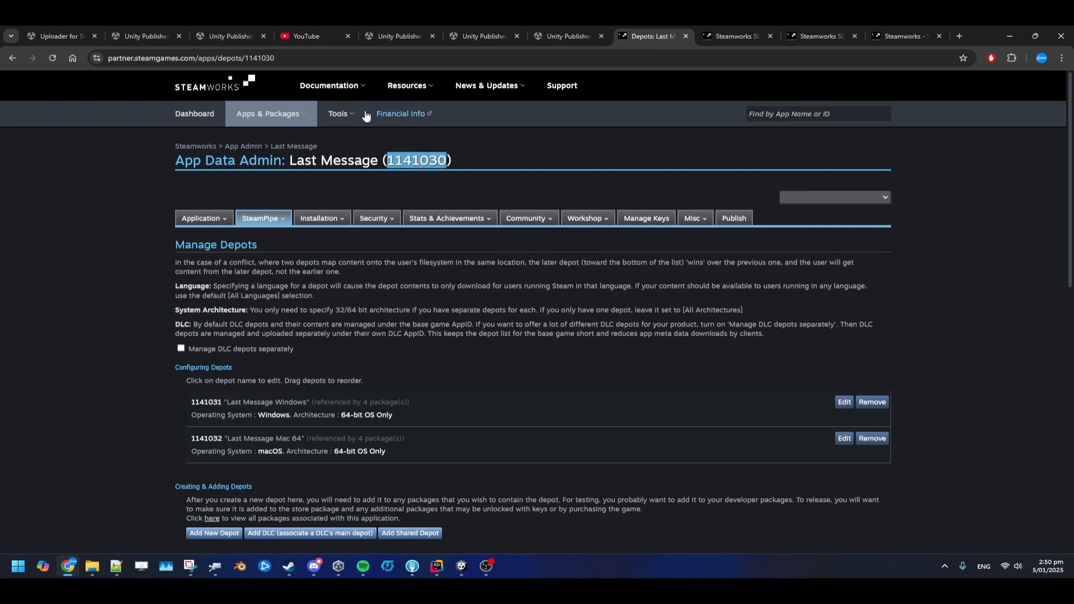
left_click(192, 57)
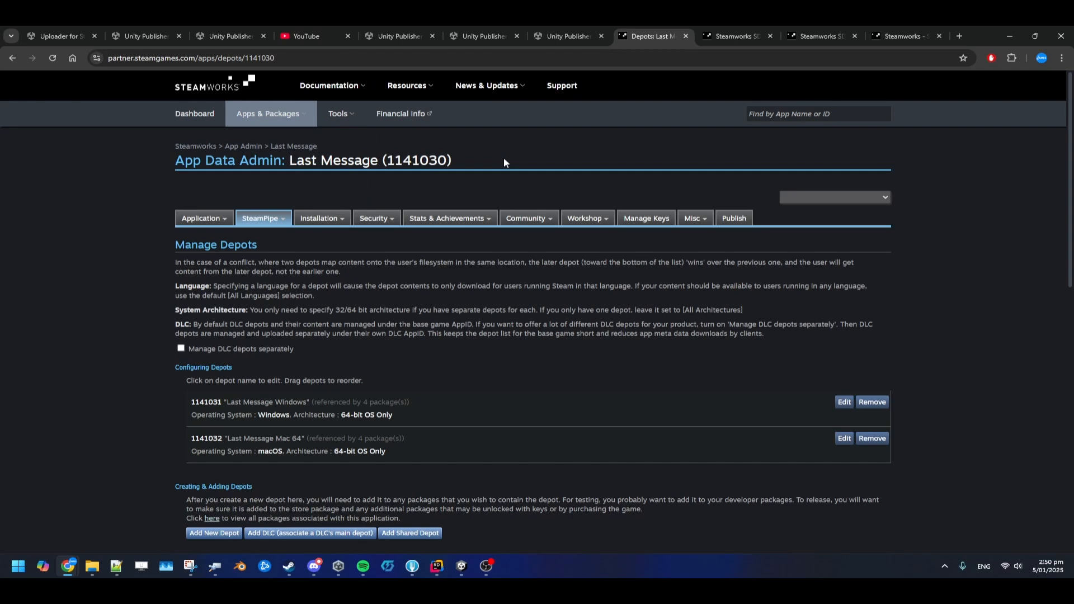
double_click(417, 160)
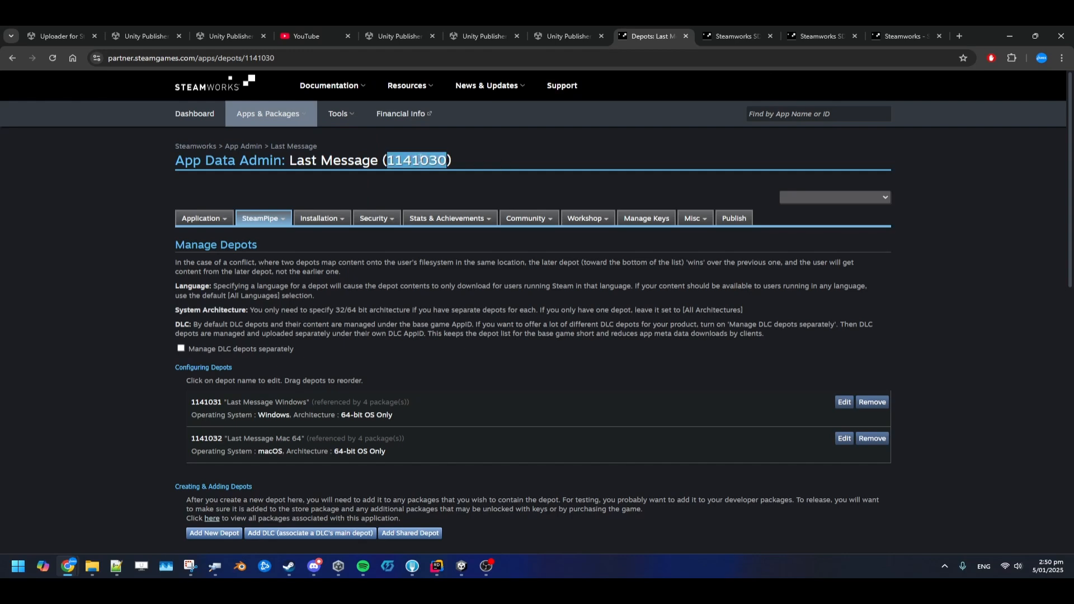
mouse_move(392, 220)
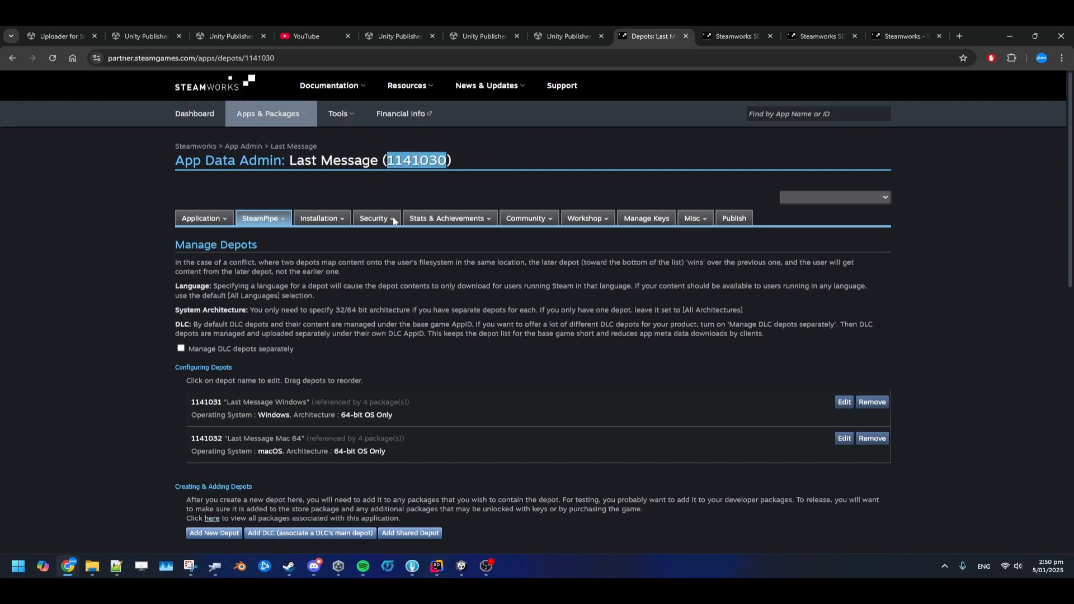
mouse_move(214, 402)
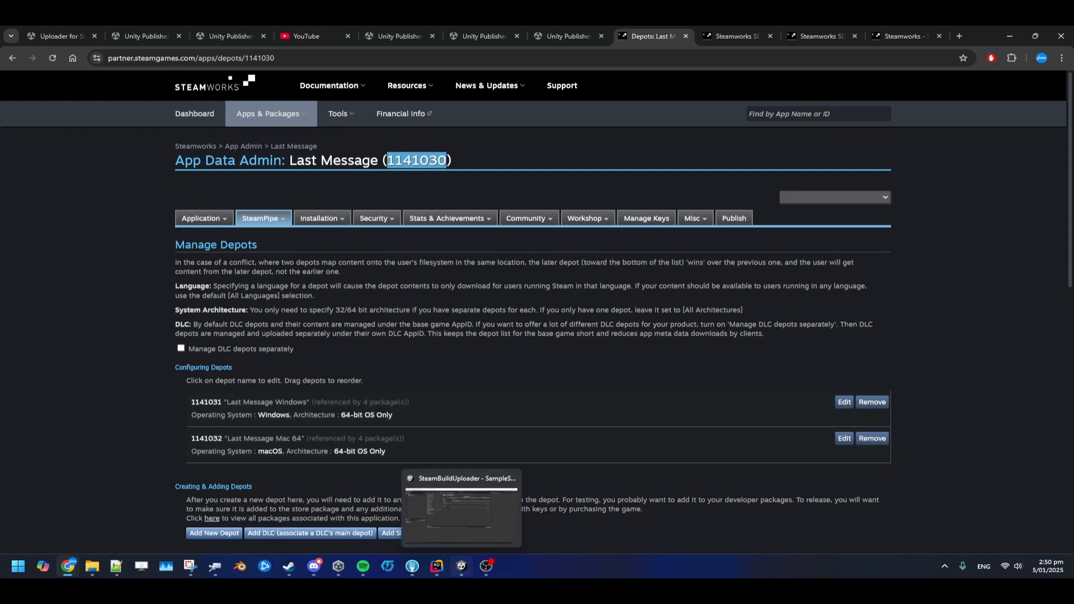
Step: Give the config App ID 1141030 and two depots named Windows and Mac
left_click(460, 507)
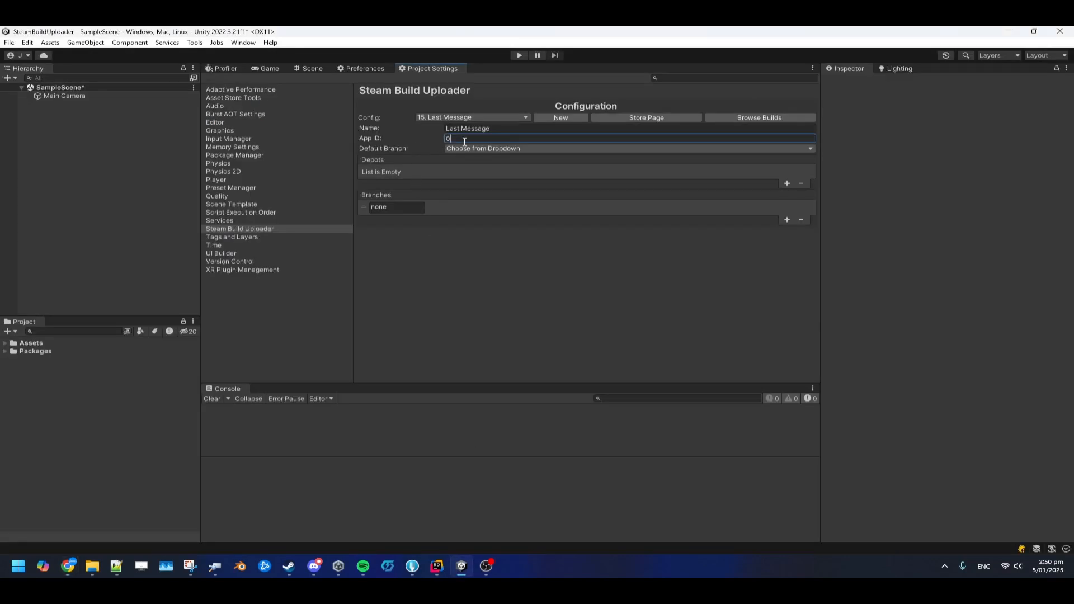
type("1141030")
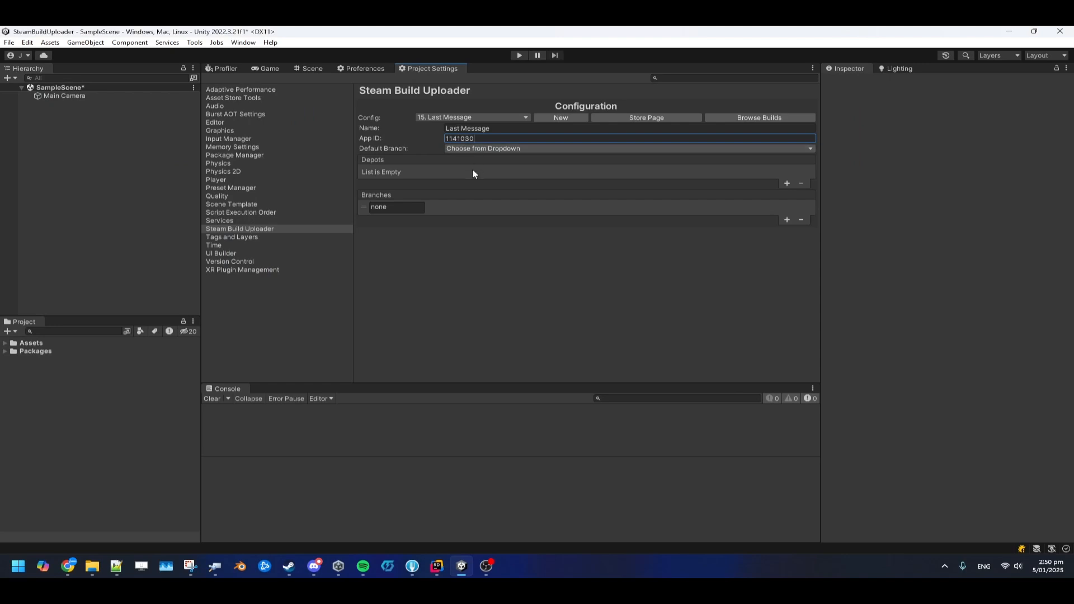
left_click(787, 182)
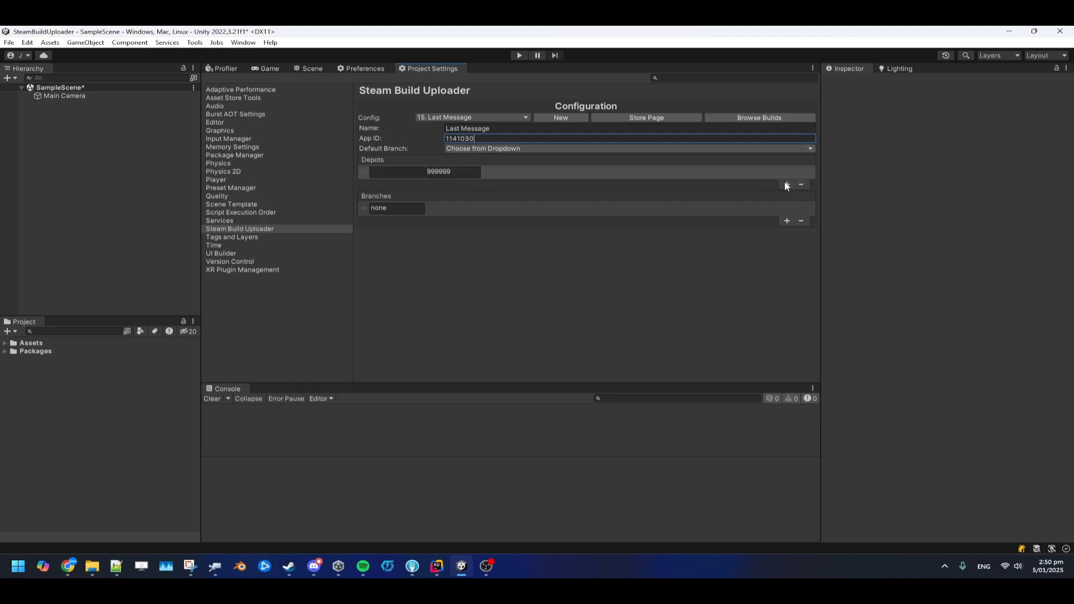
left_click(785, 184)
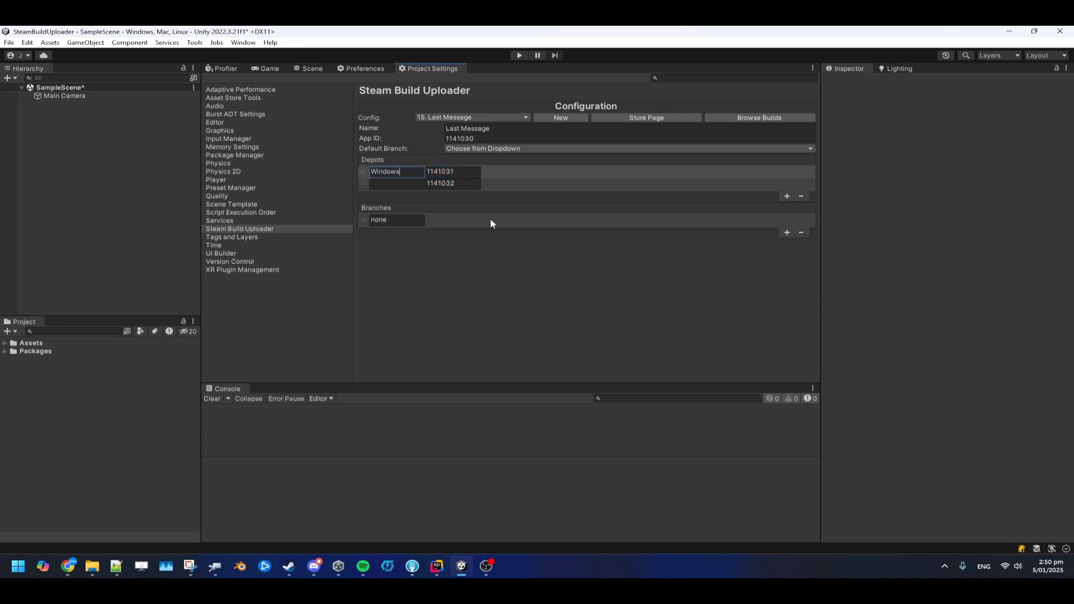
type("Mac")
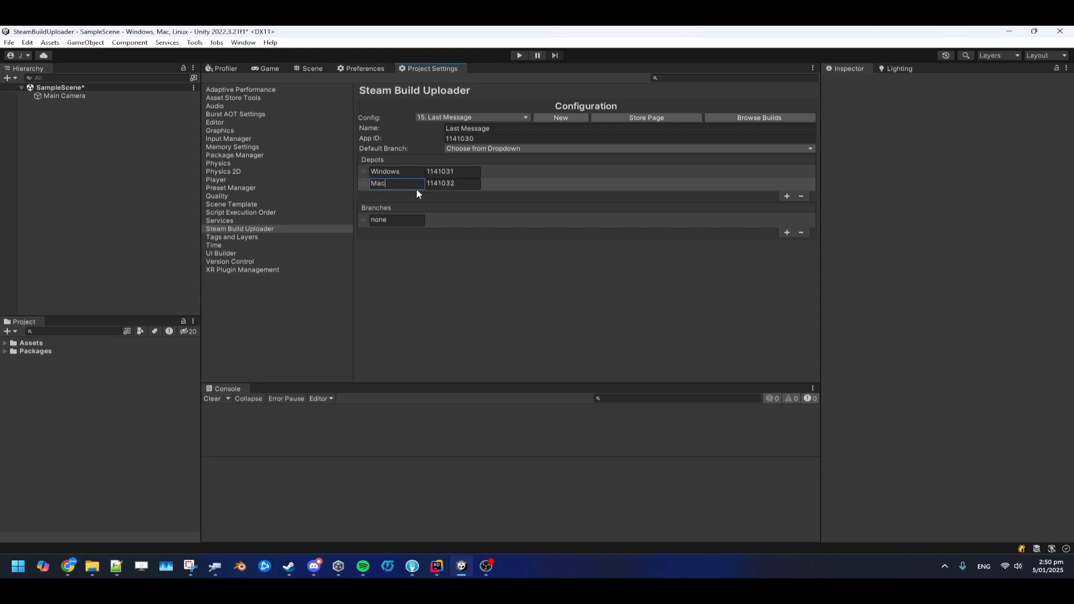
mouse_move(465, 240)
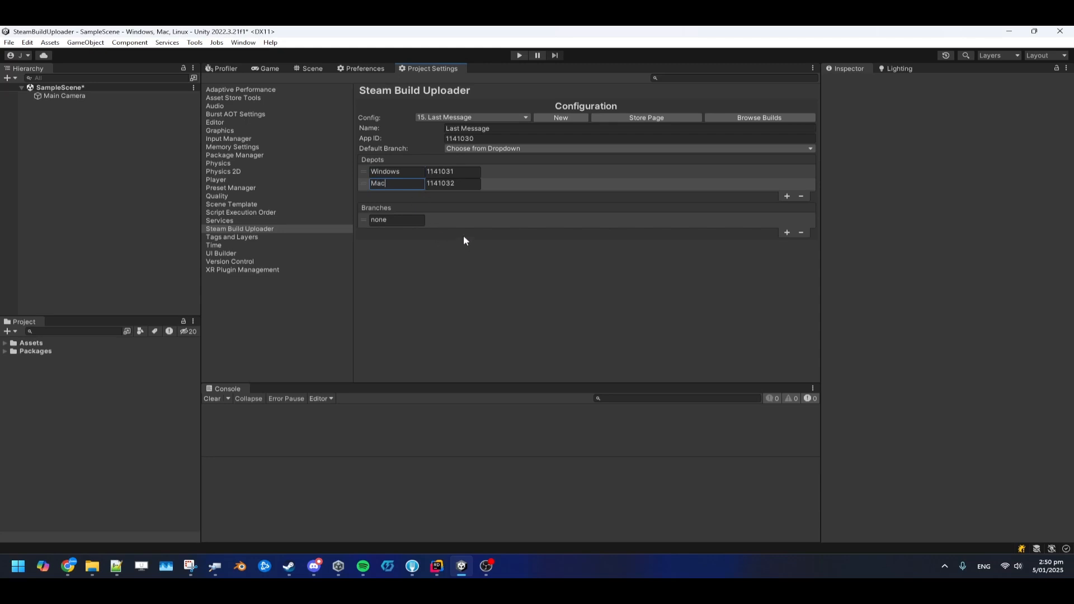
mouse_move(448, 231)
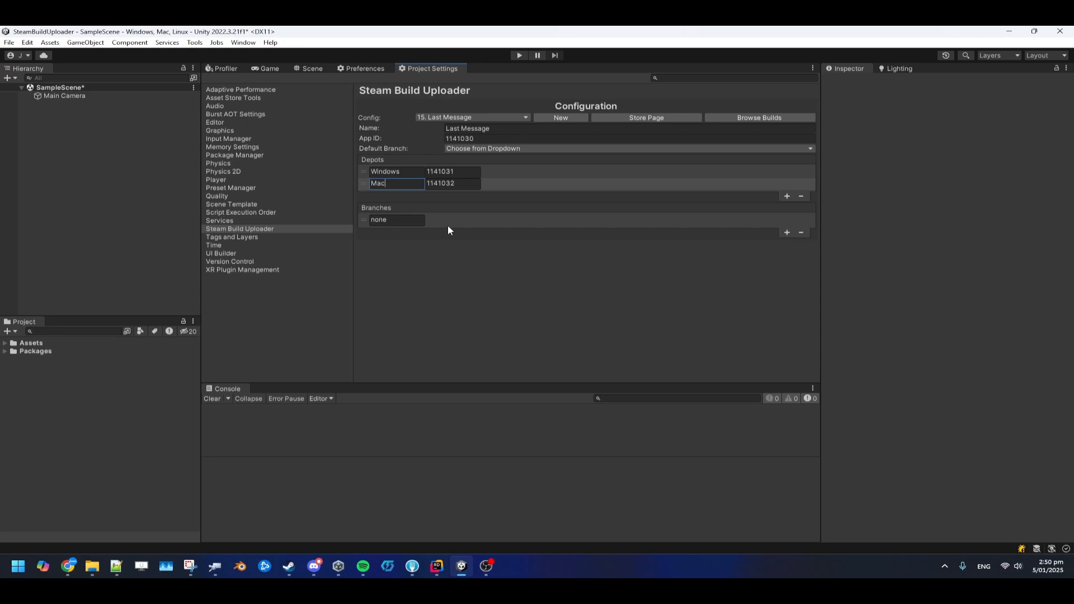
mouse_move(459, 248)
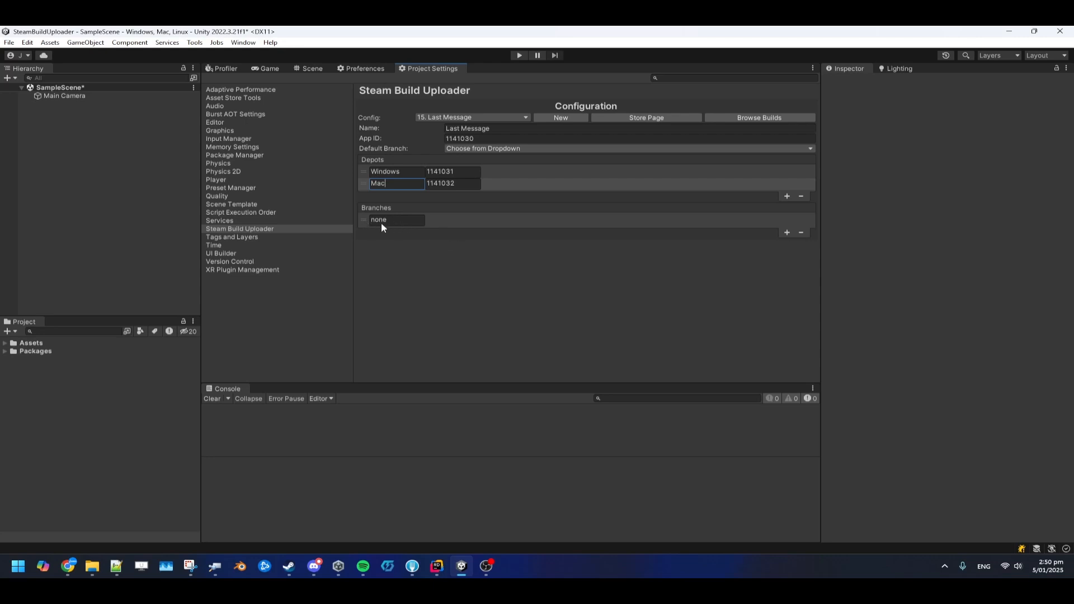
mouse_move(376, 224)
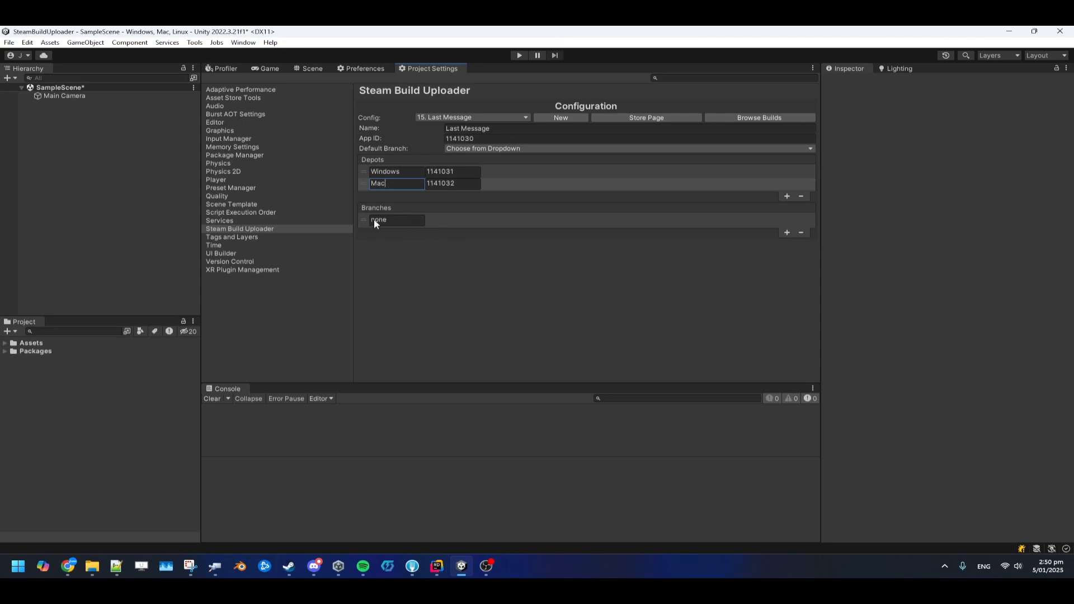
Step: Show the Last Message SteamPipe builds page, then the Steam client library
left_click(652, 35)
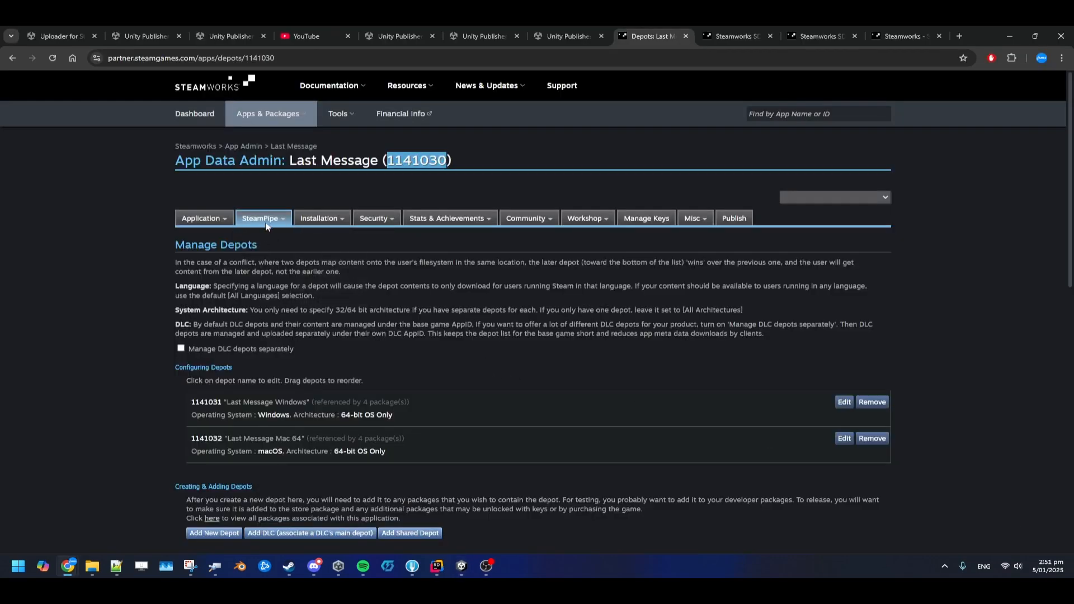
left_click(262, 218)
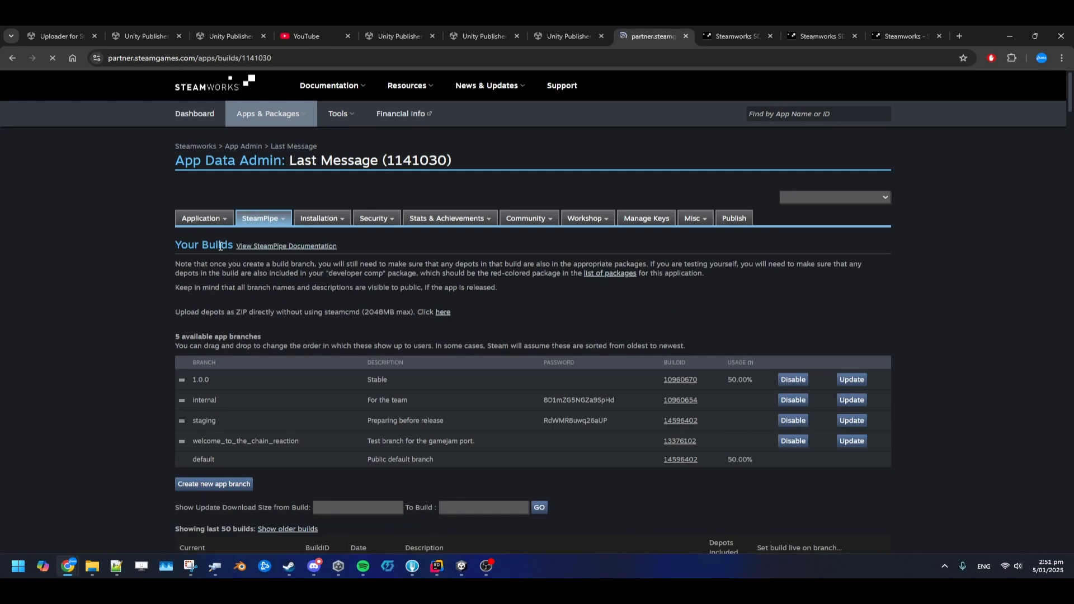
double_click(202, 459)
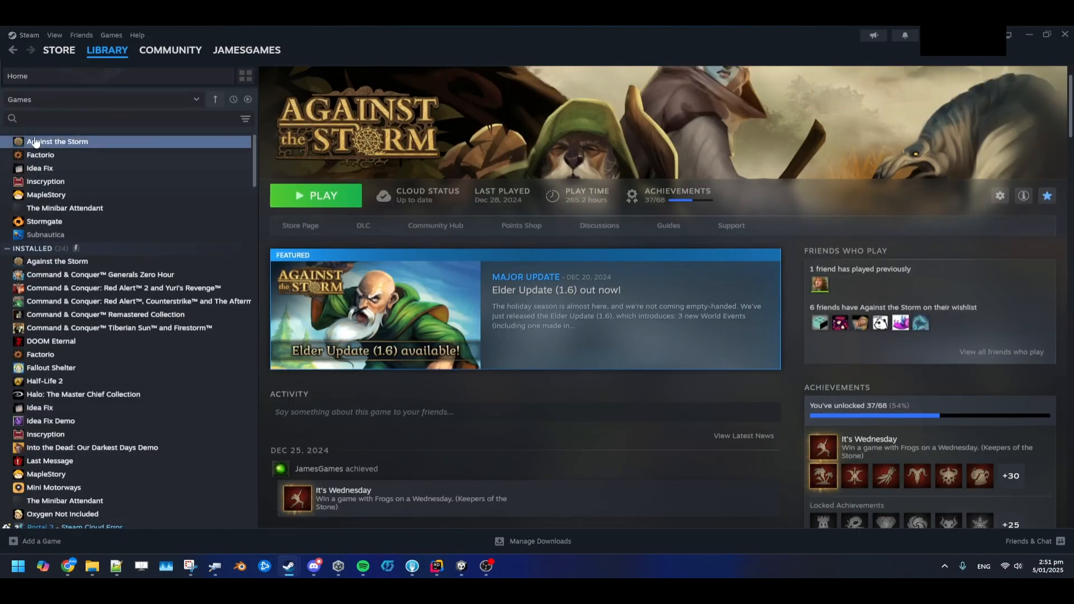
Step: Show Against the Storm's Betas participation list with None, experimental and dlc-alpha
left_click(999, 196)
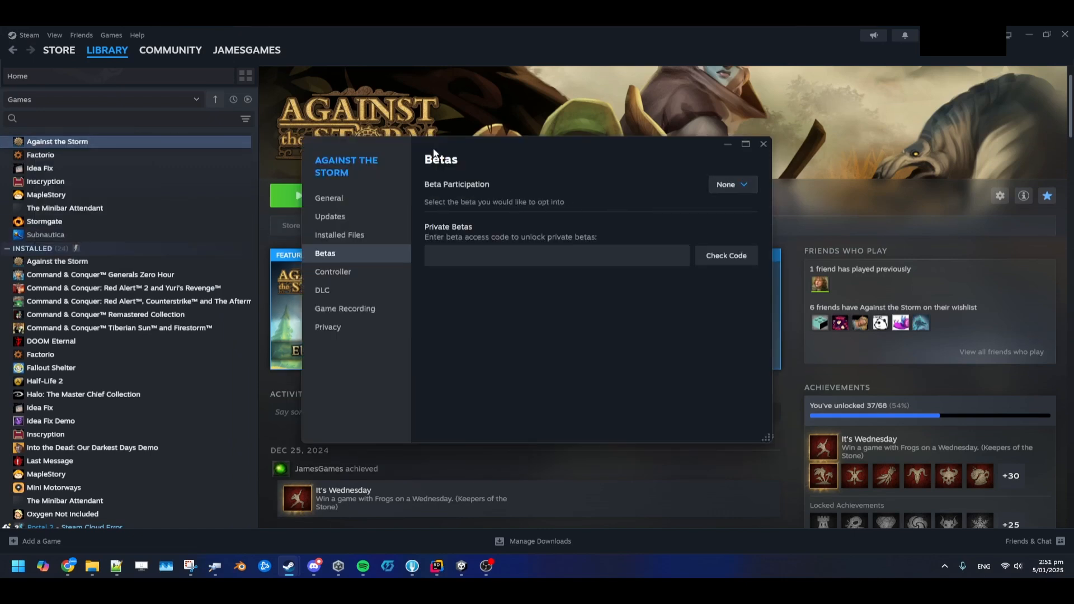
left_click(732, 184)
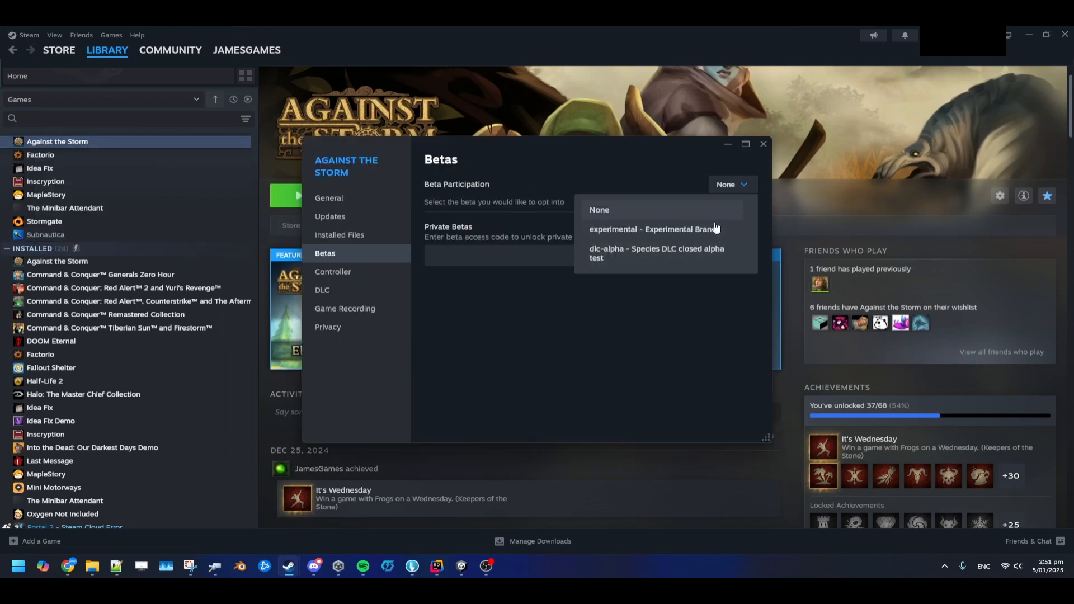
mouse_move(710, 222)
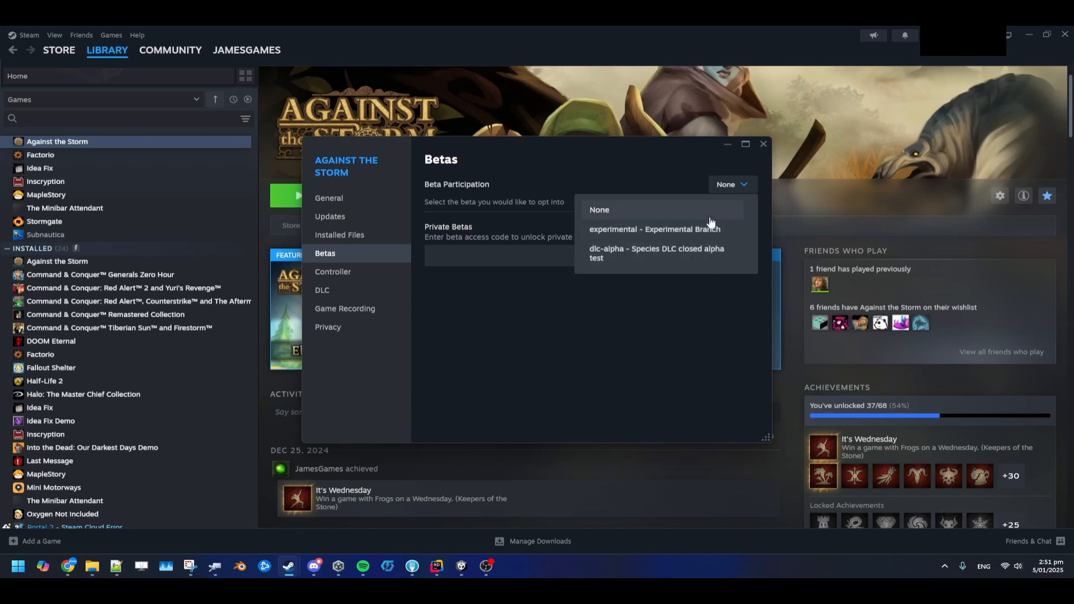
mouse_move(727, 154)
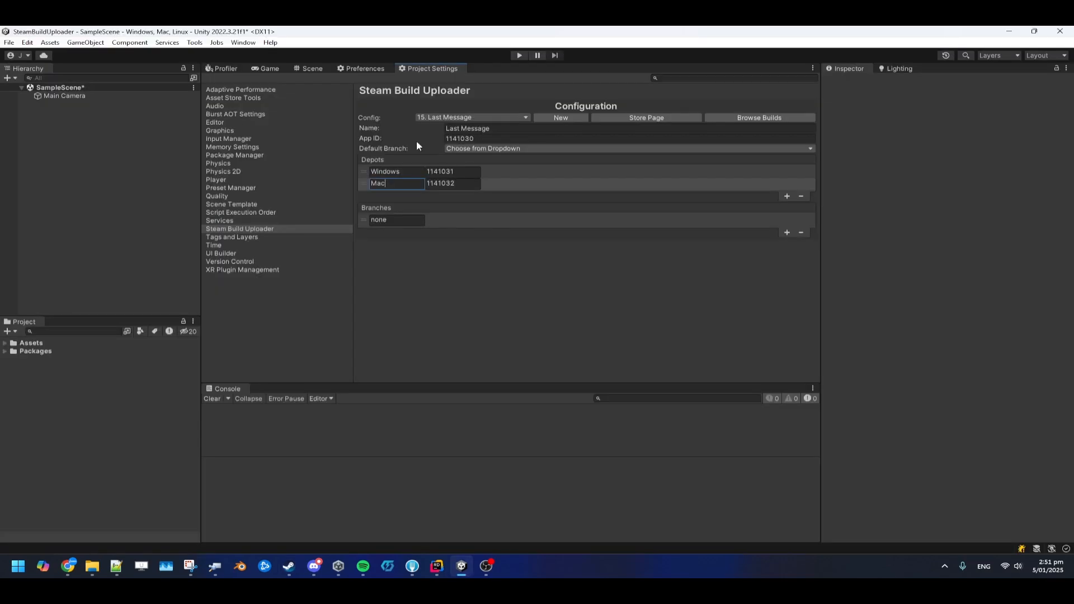
mouse_move(258, 62)
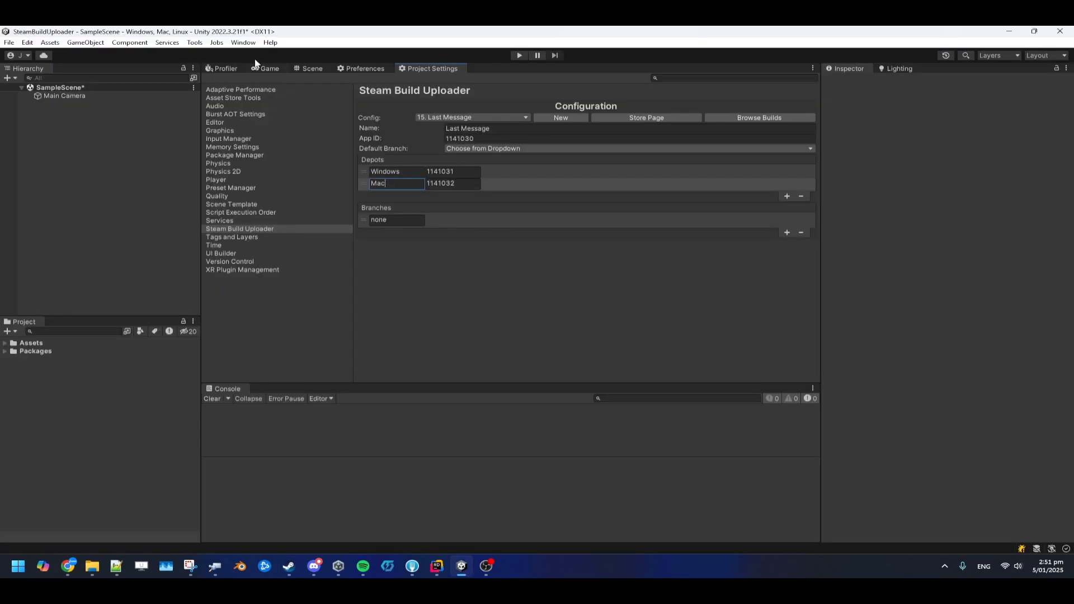
Step: Bring up the Build Uploader window via Window > Steam Build Uploader
left_click(242, 42)
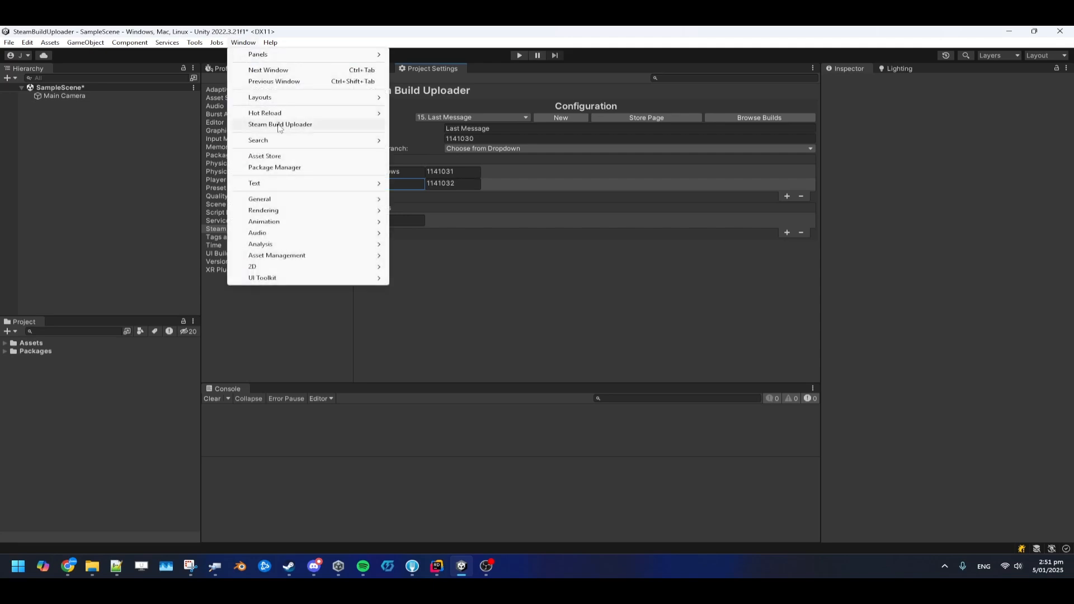
left_click(280, 124)
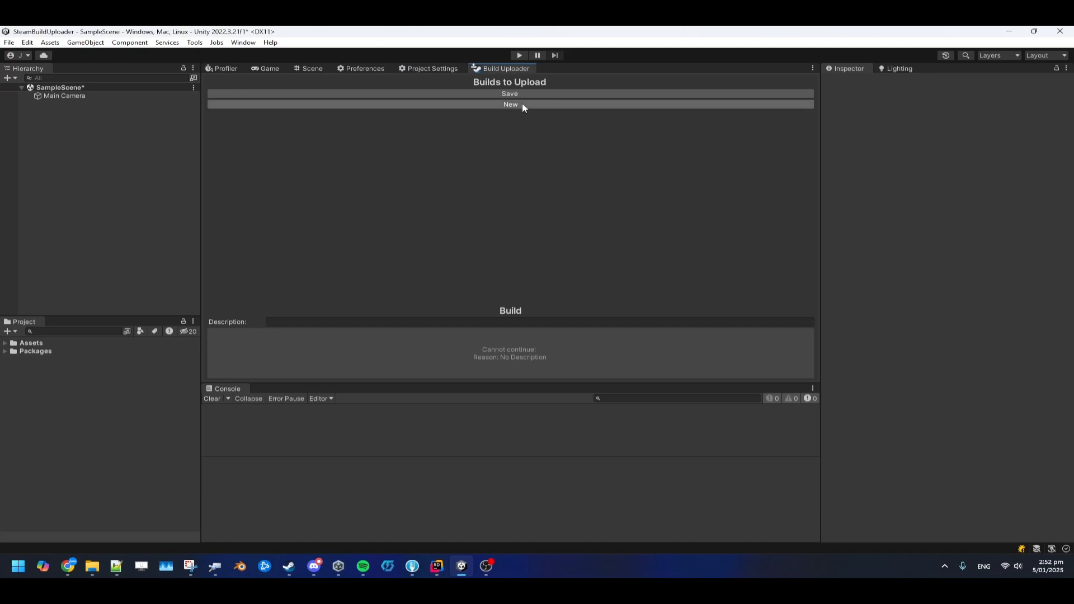
Step: Add a Manual build entry pointing at C:/Users/james/Downloads/game-windows-24.zip for Steam Works
left_click(510, 104)
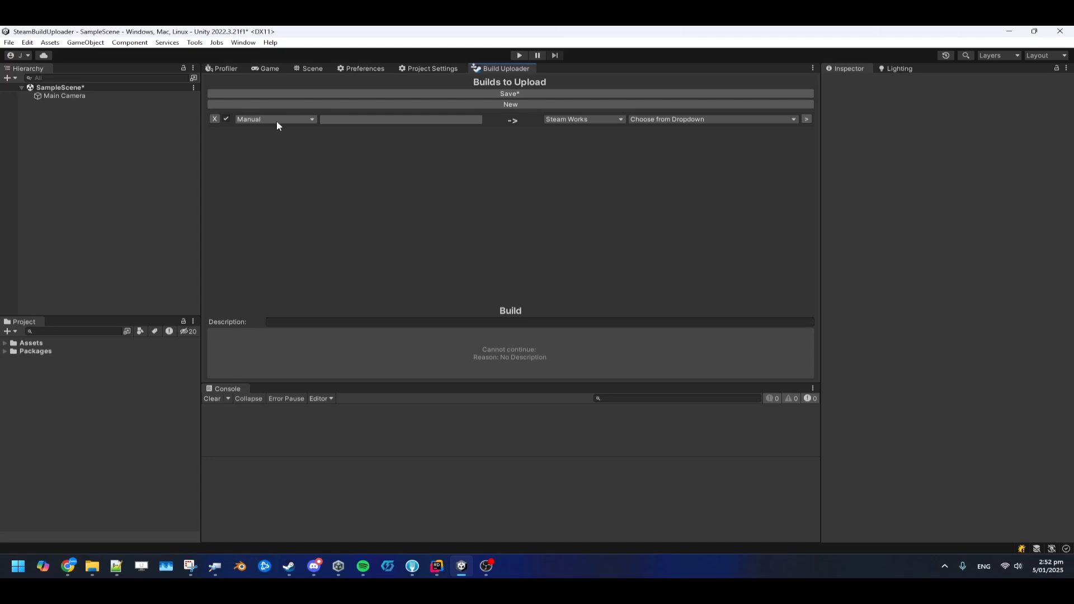
mouse_move(280, 122)
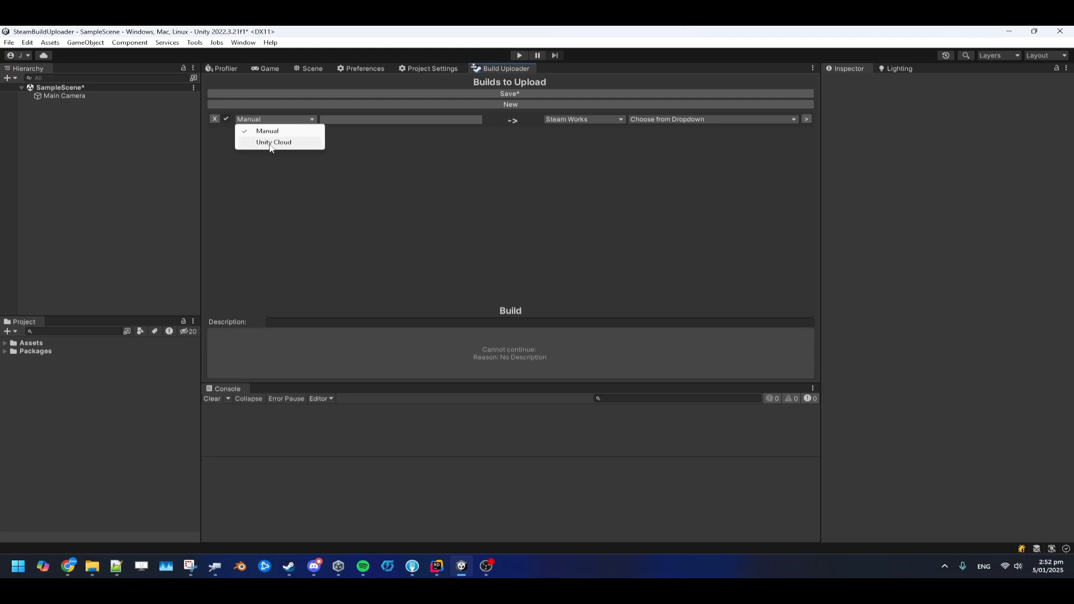
left_click(267, 130)
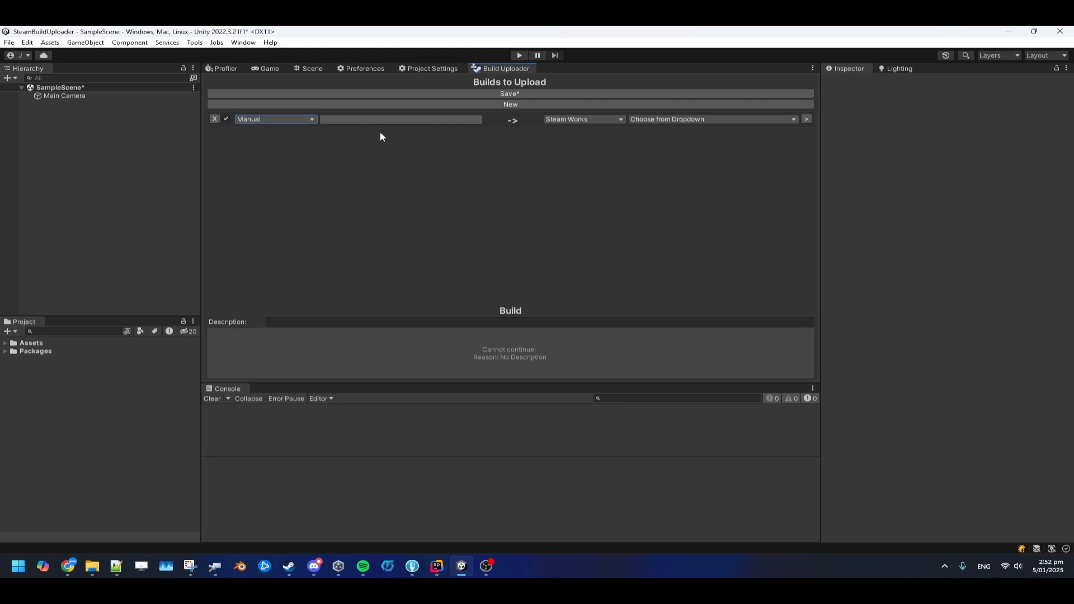
left_click(402, 119)
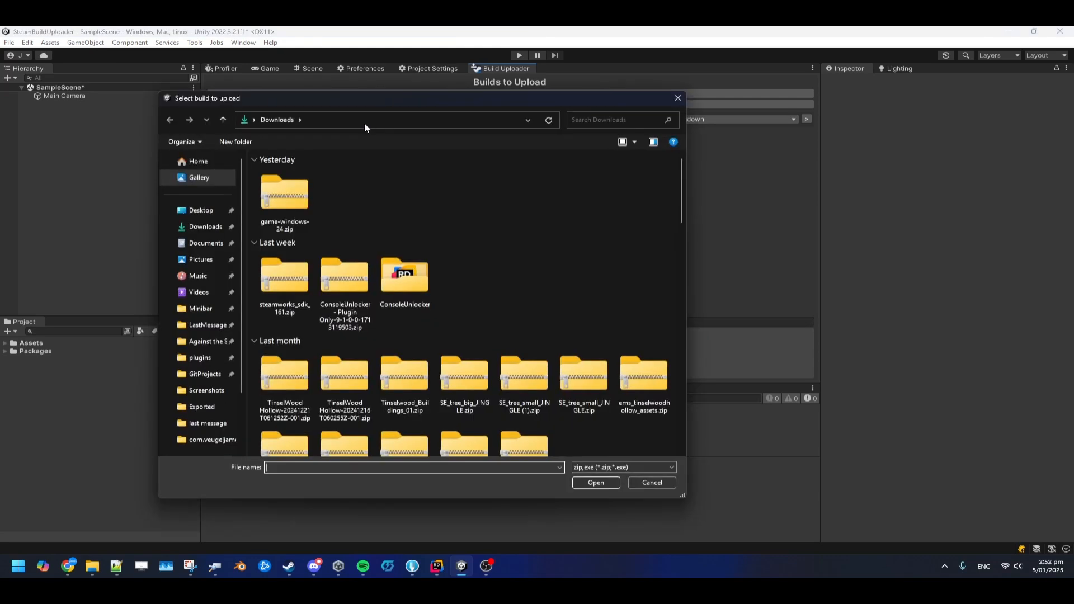
left_click(283, 199)
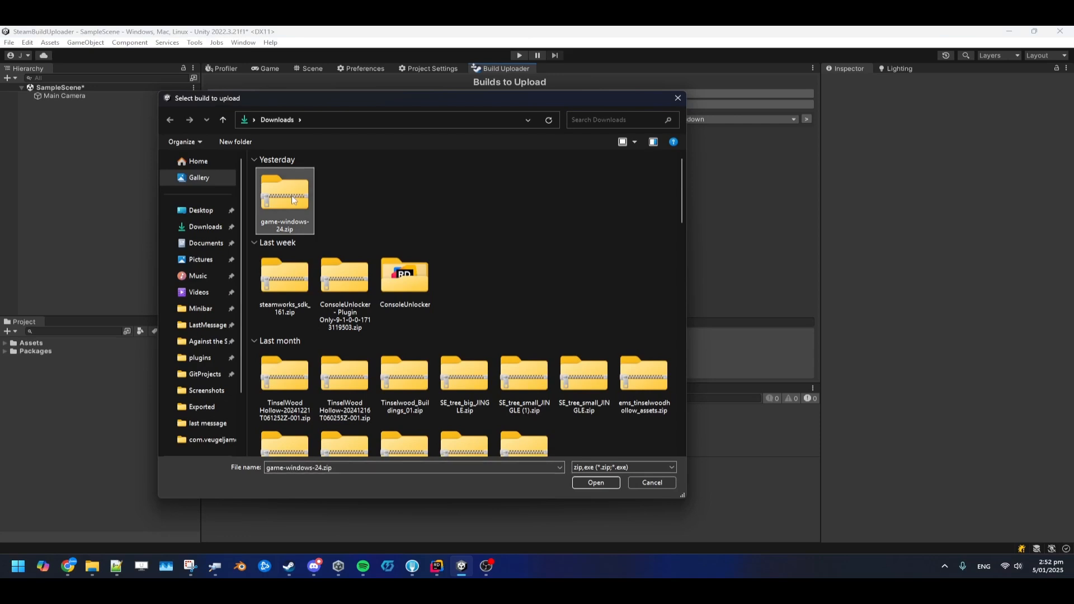
left_click(594, 482)
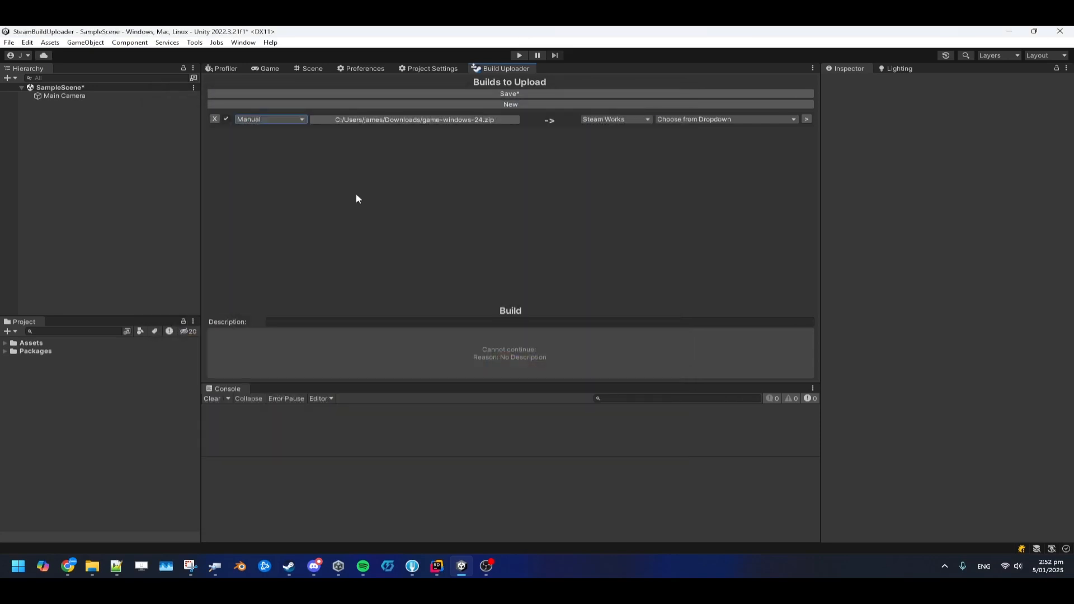
mouse_move(352, 197)
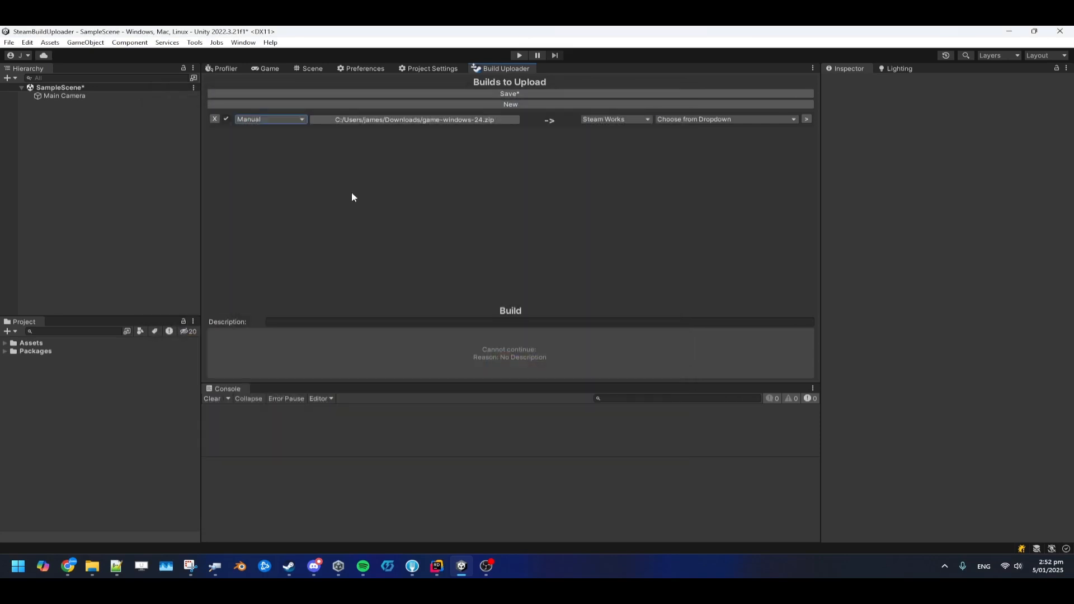
mouse_move(569, 148)
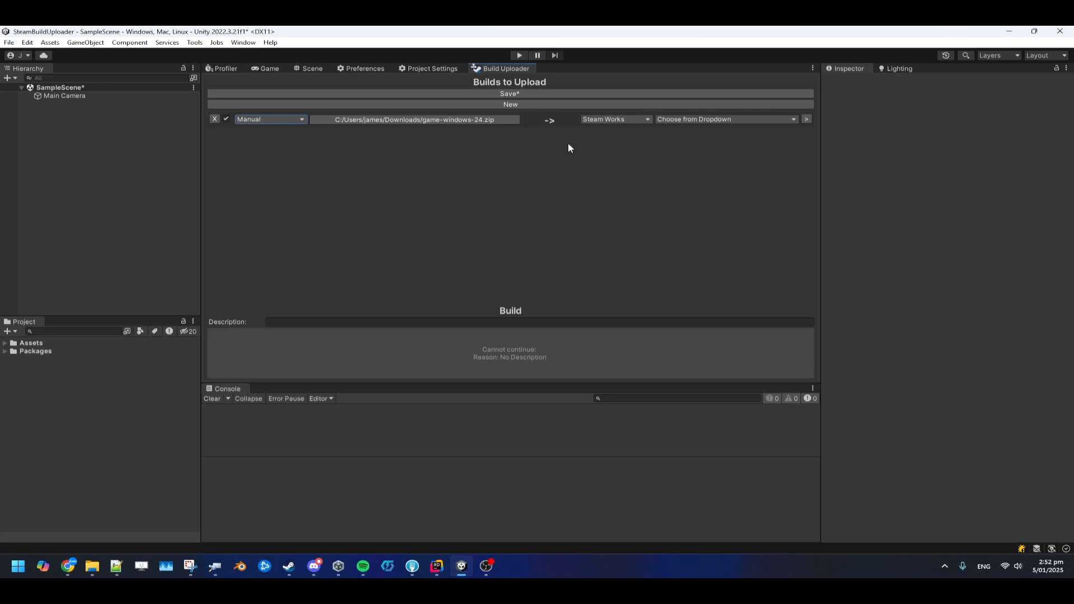
mouse_move(592, 125)
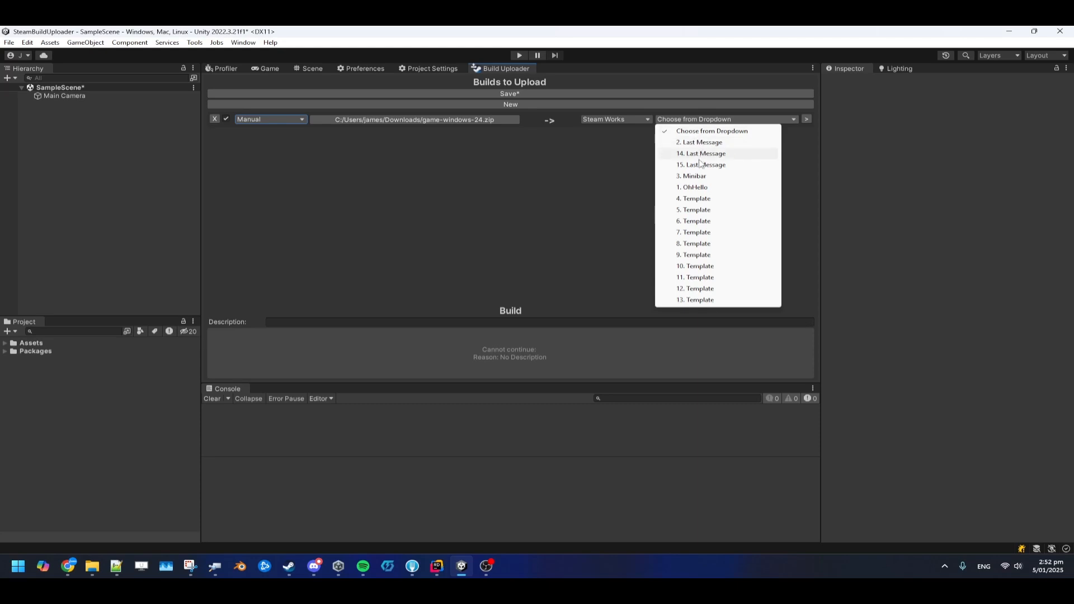
mouse_move(702, 165)
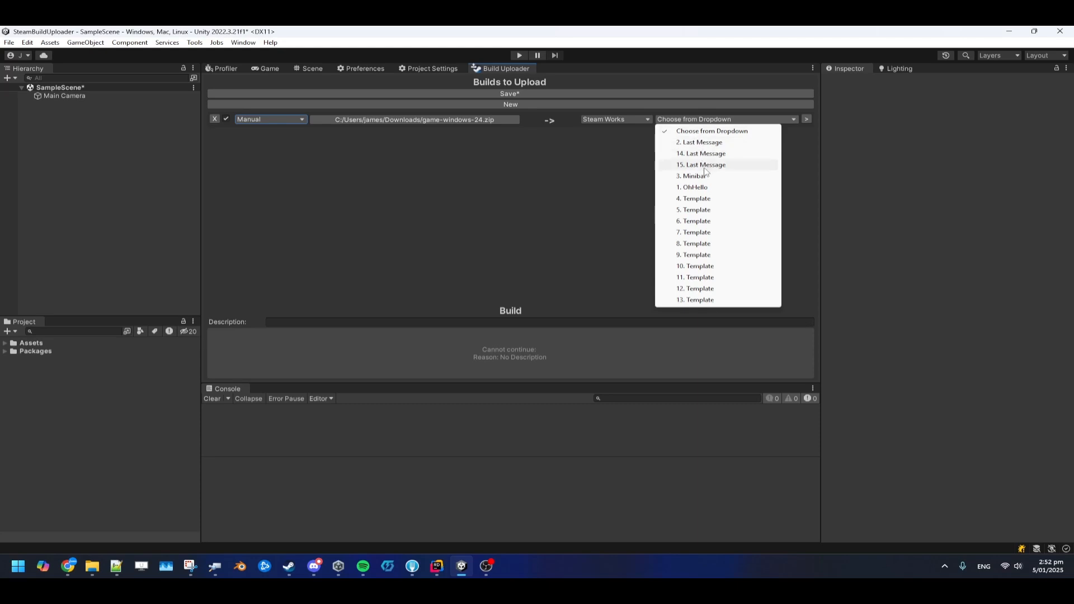
Step: Target the Last Message app, its Windows depot, and branch 'none' for the upload
left_click(700, 164)
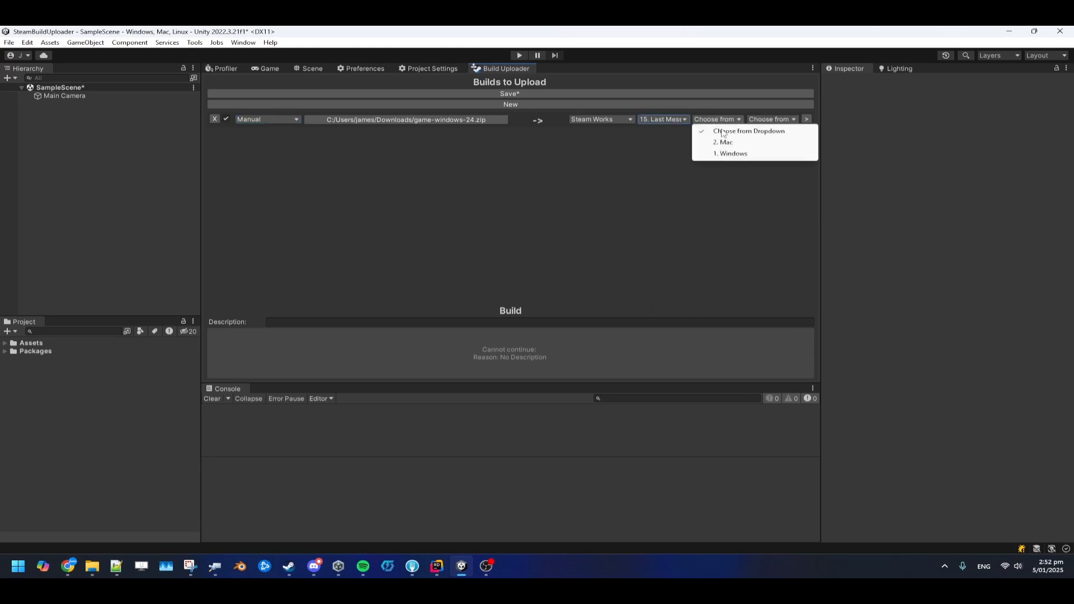
left_click(733, 153)
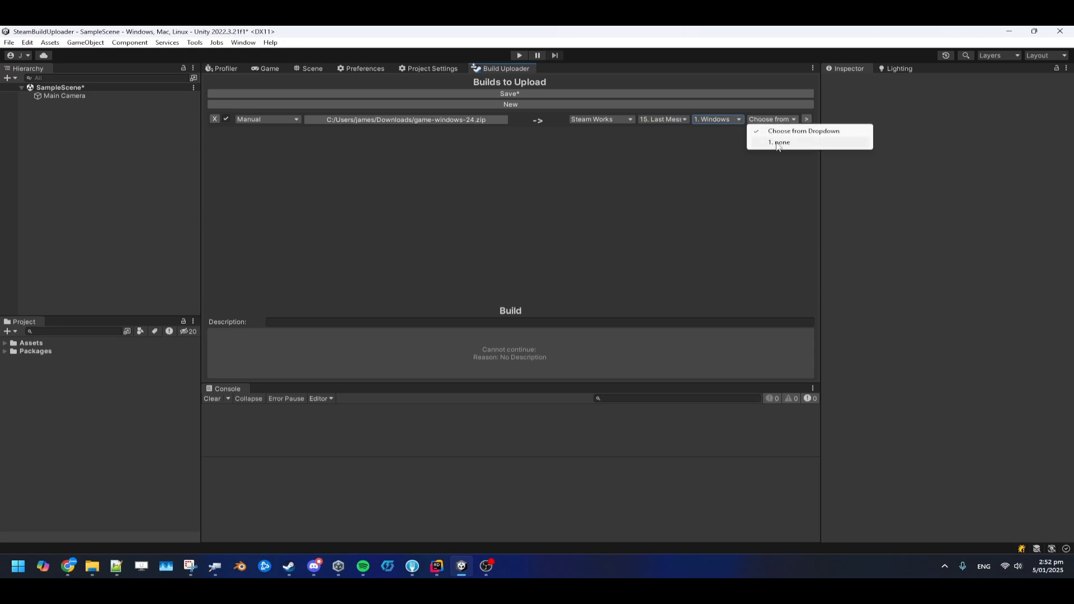
left_click(779, 142)
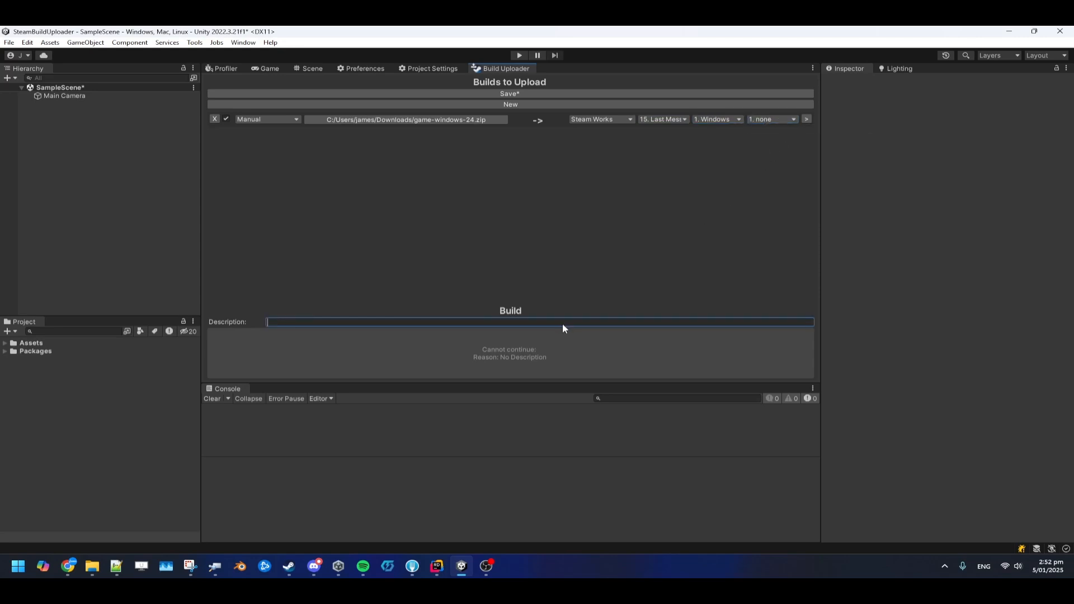
Step: Describe the build as 'test build' and start Download and Upload all
type("te")
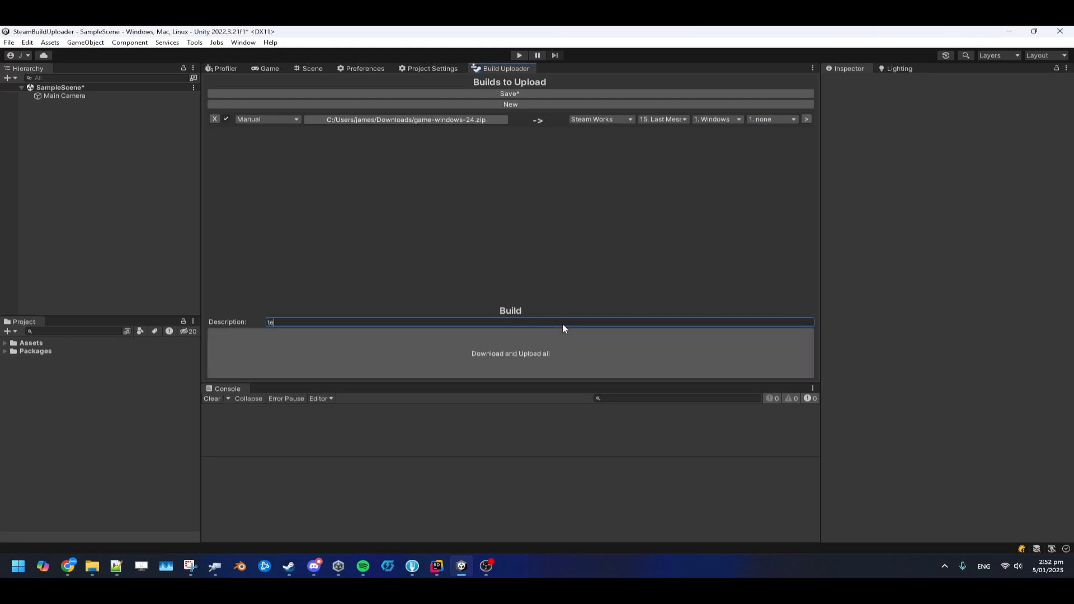
type("st build")
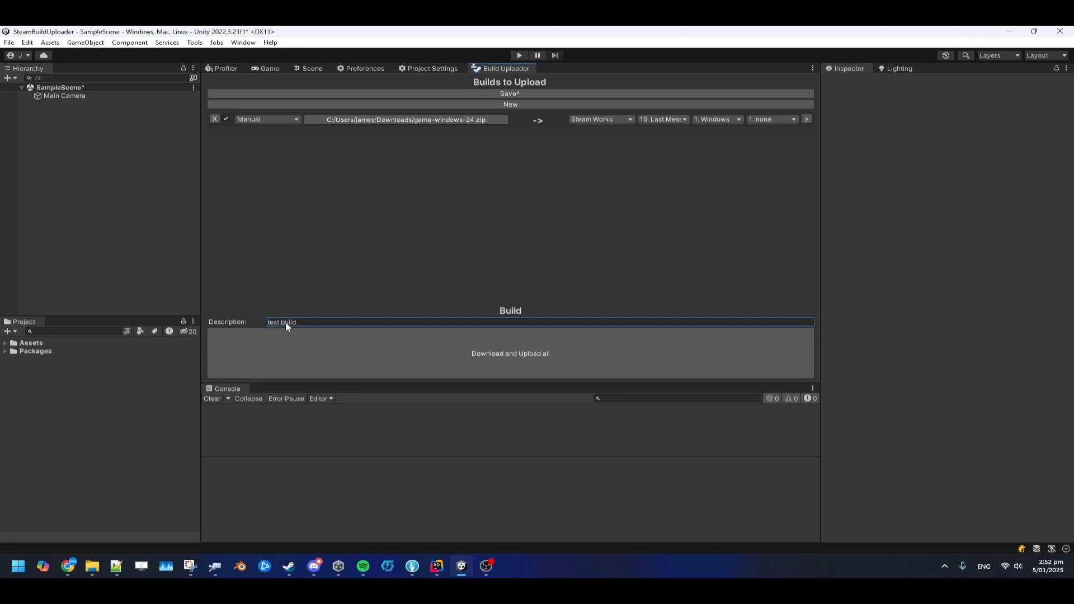
mouse_move(287, 324)
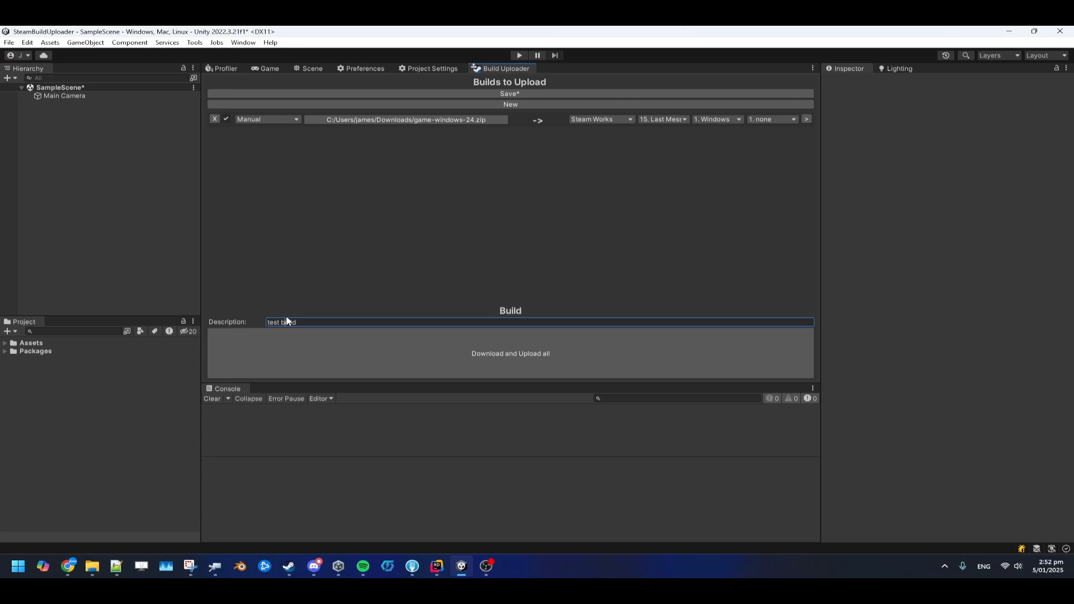
left_click(510, 352)
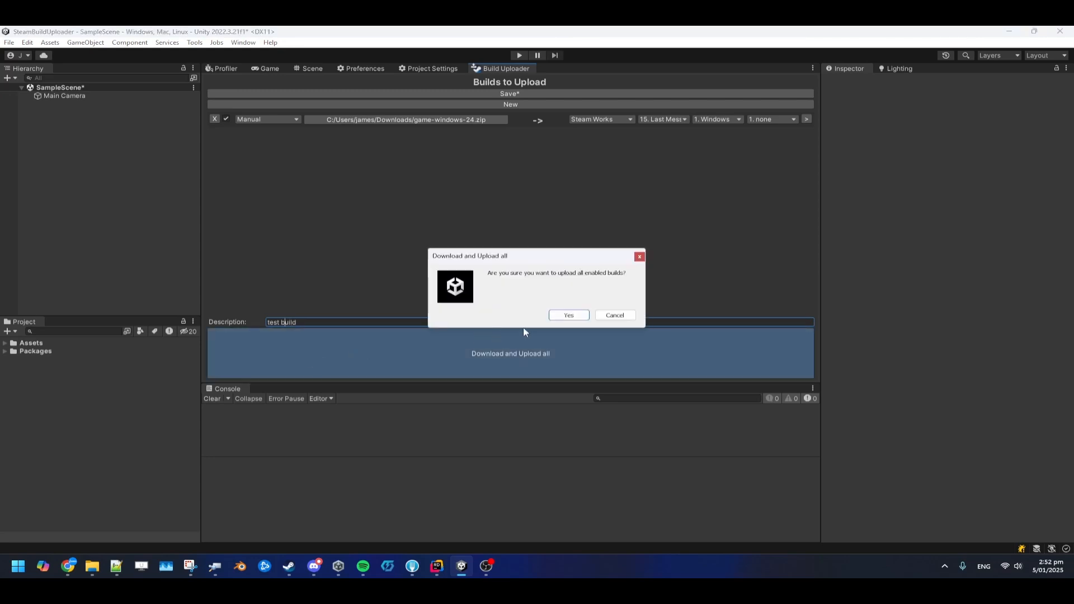
Step: Confirm uploading the enabled builds and inspect the Steam incorrect username or password error
left_click(568, 315)
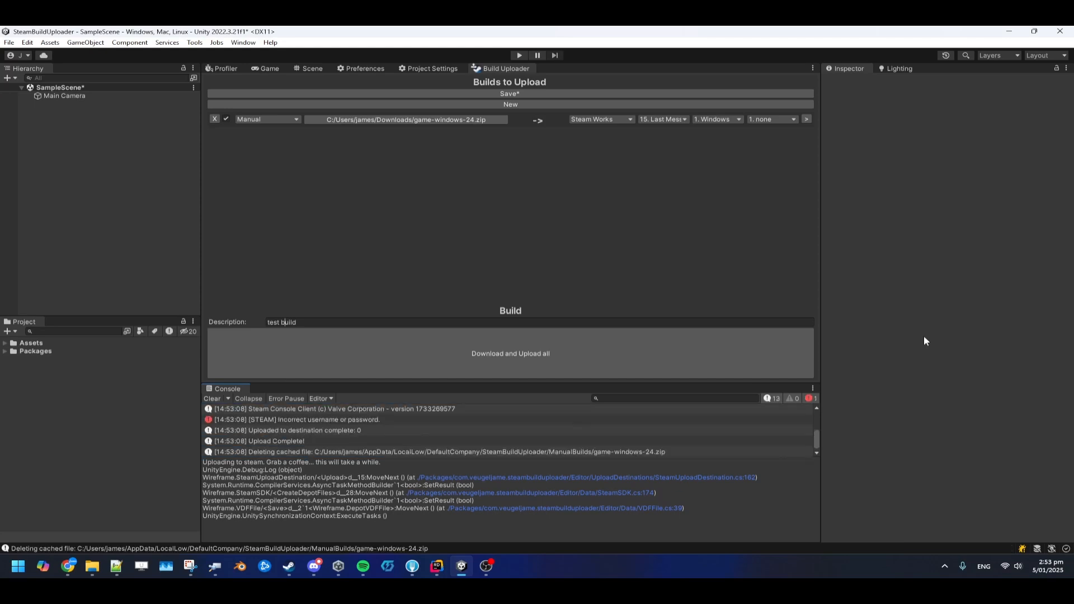
mouse_move(678, 381)
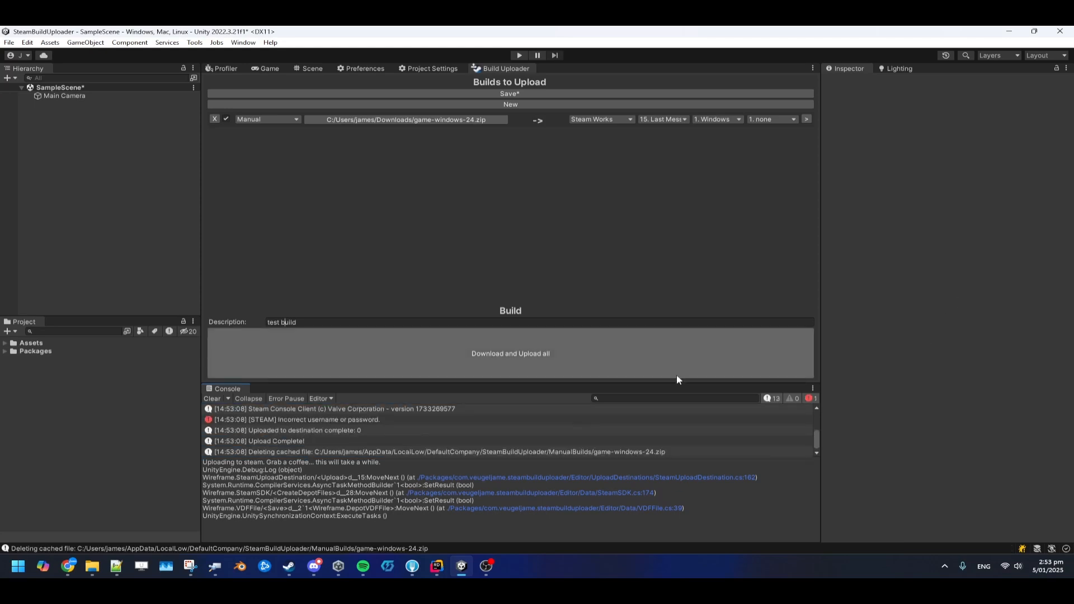
left_click(294, 362)
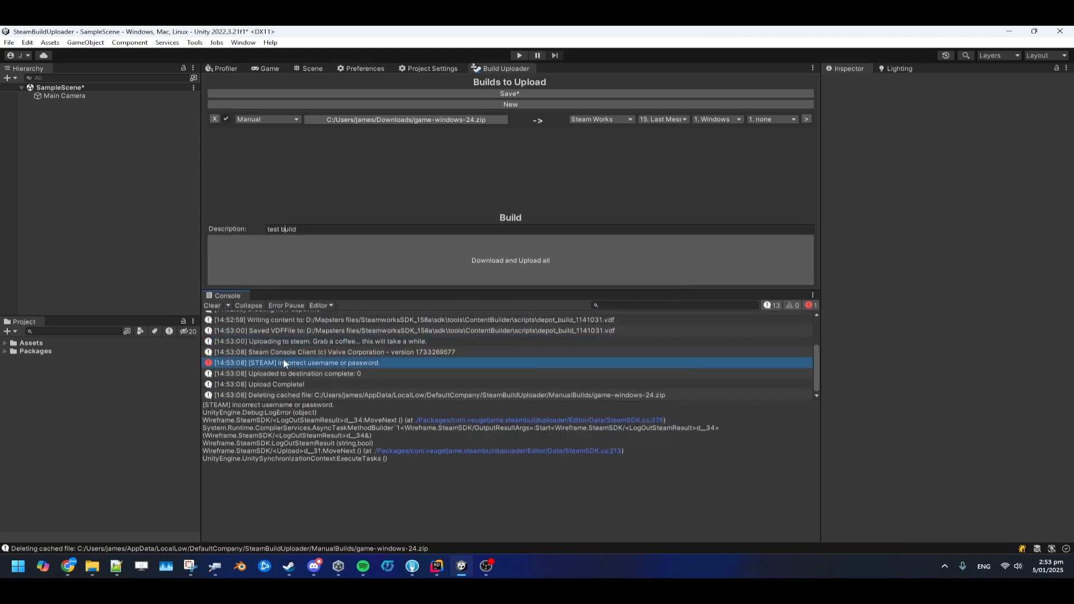
mouse_move(470, 382)
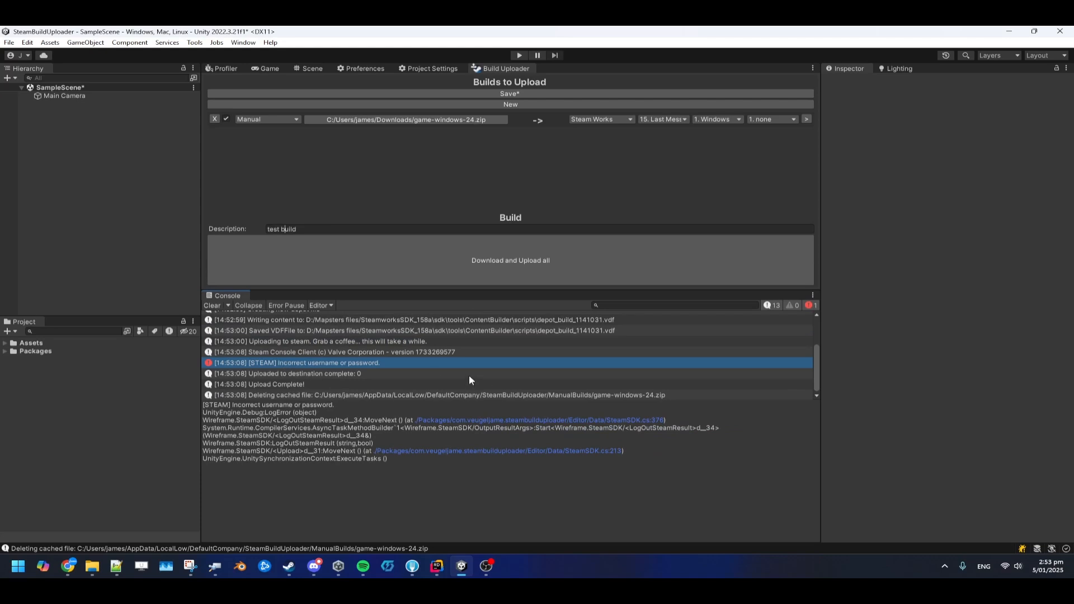
mouse_move(31, 48)
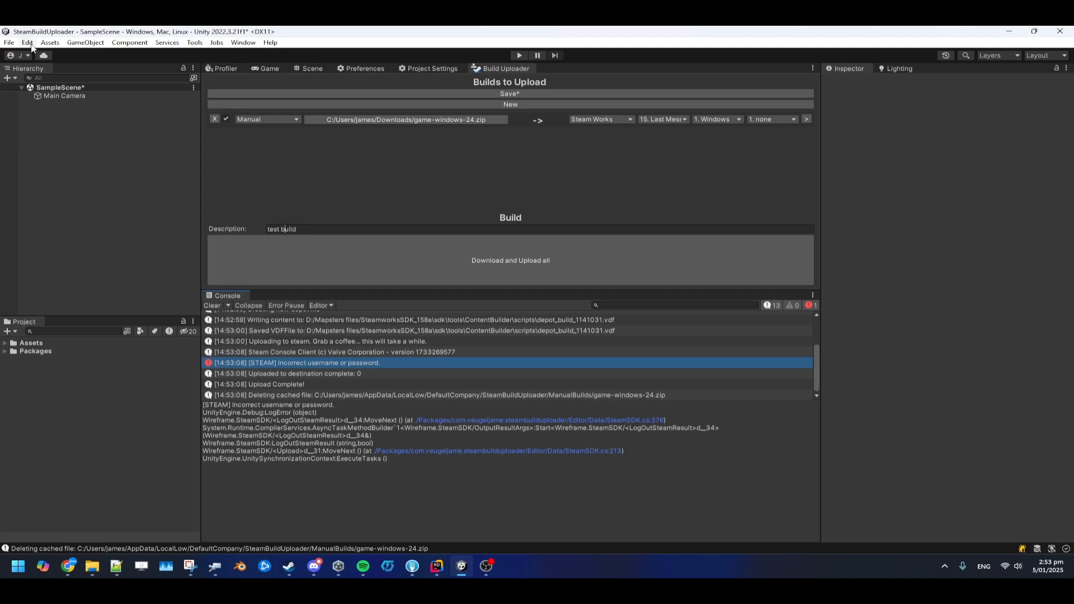
Step: Save the Builds to Upload settings and rerun Download and Upload all, reaching the Steam Guard prompt
left_click(212, 304)
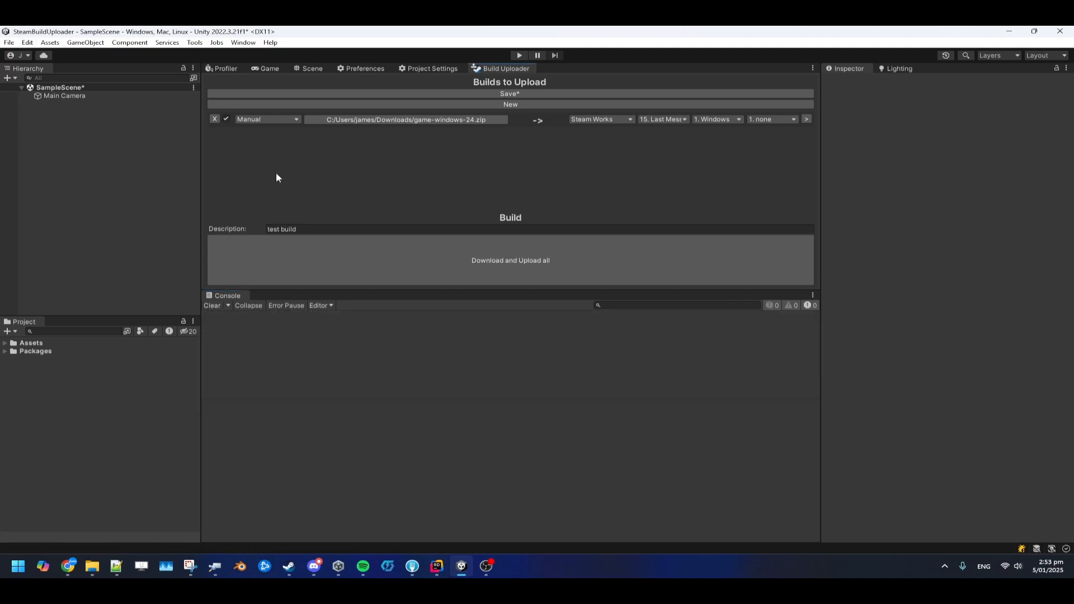
mouse_move(510, 94)
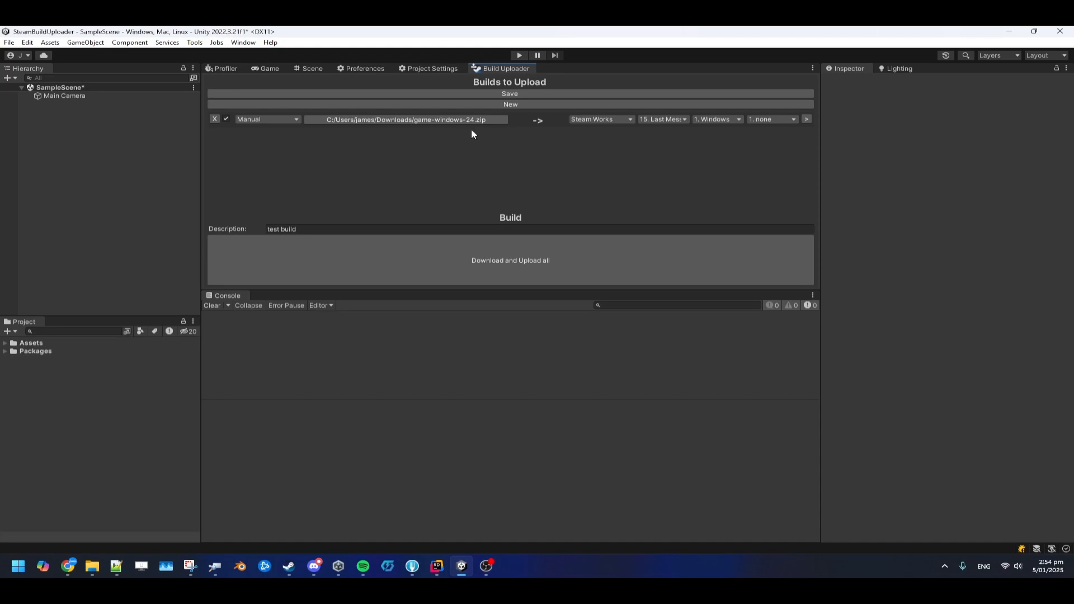
mouse_move(480, 152)
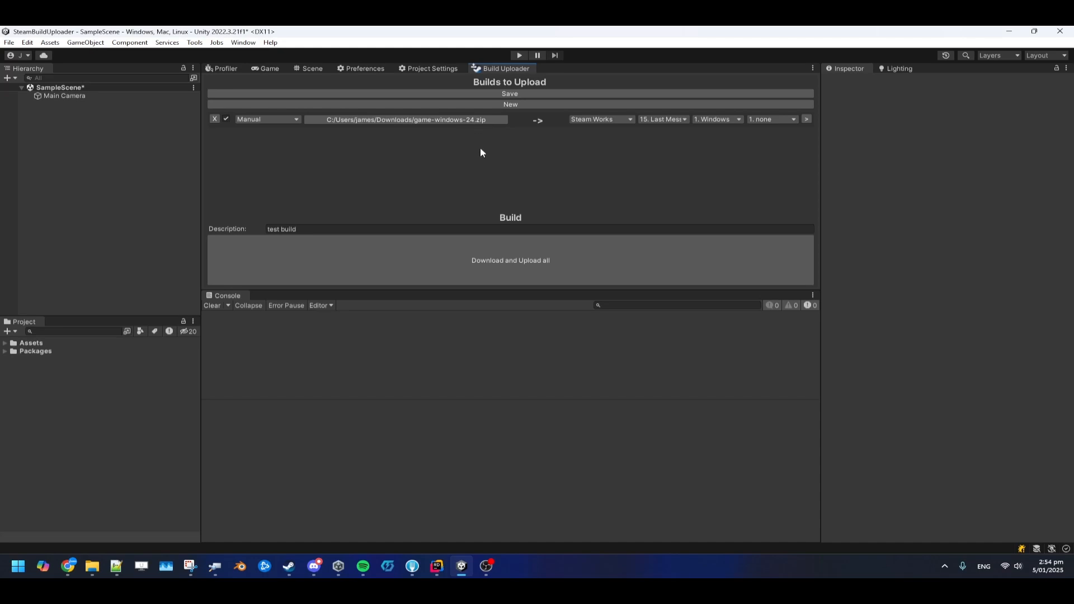
left_click(511, 260)
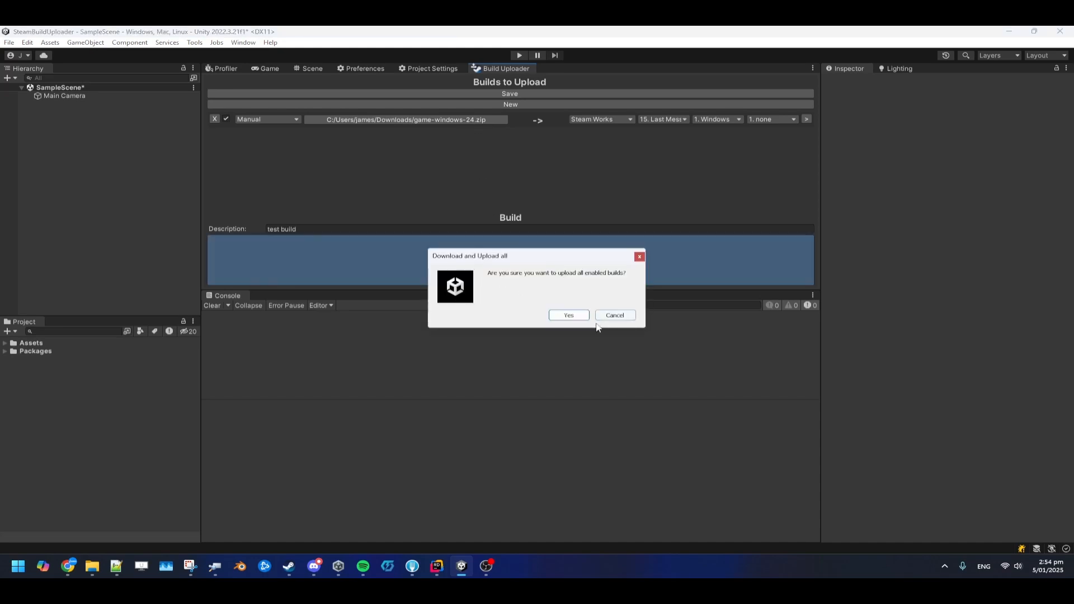
left_click(569, 316)
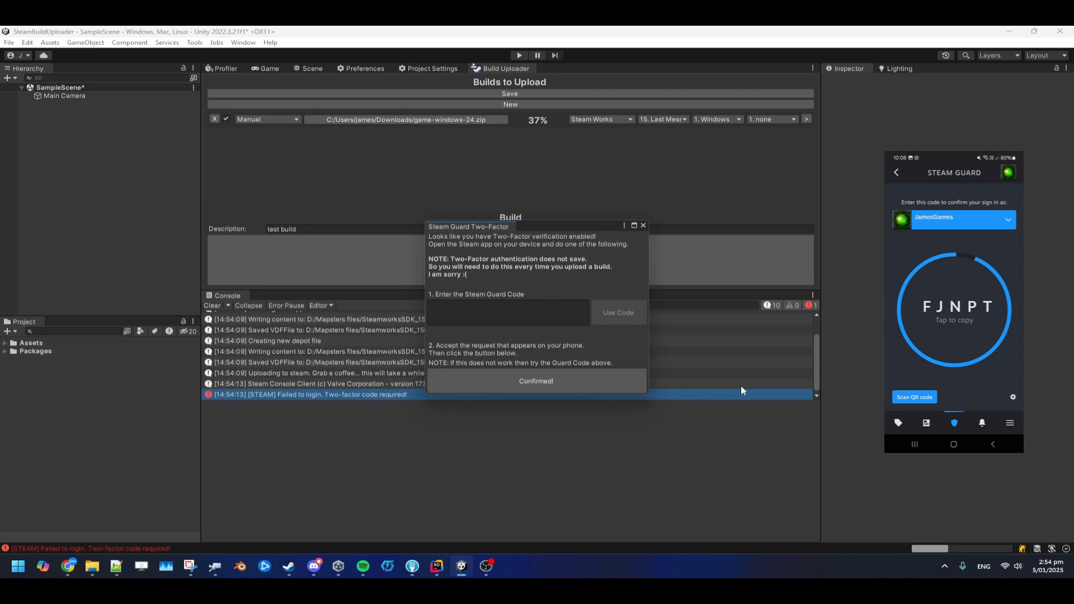
left_click(508, 312)
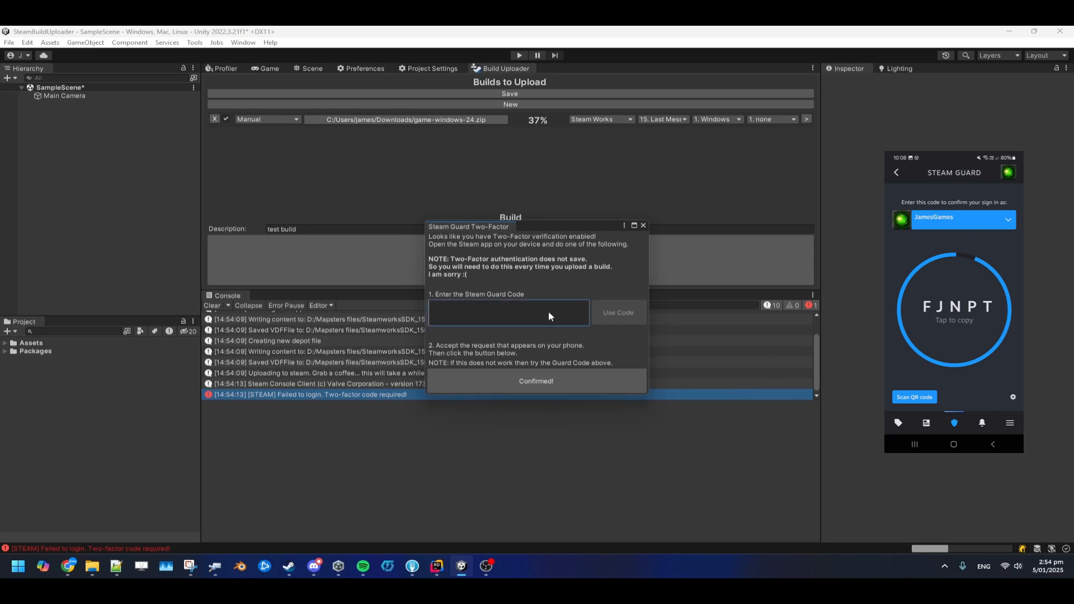
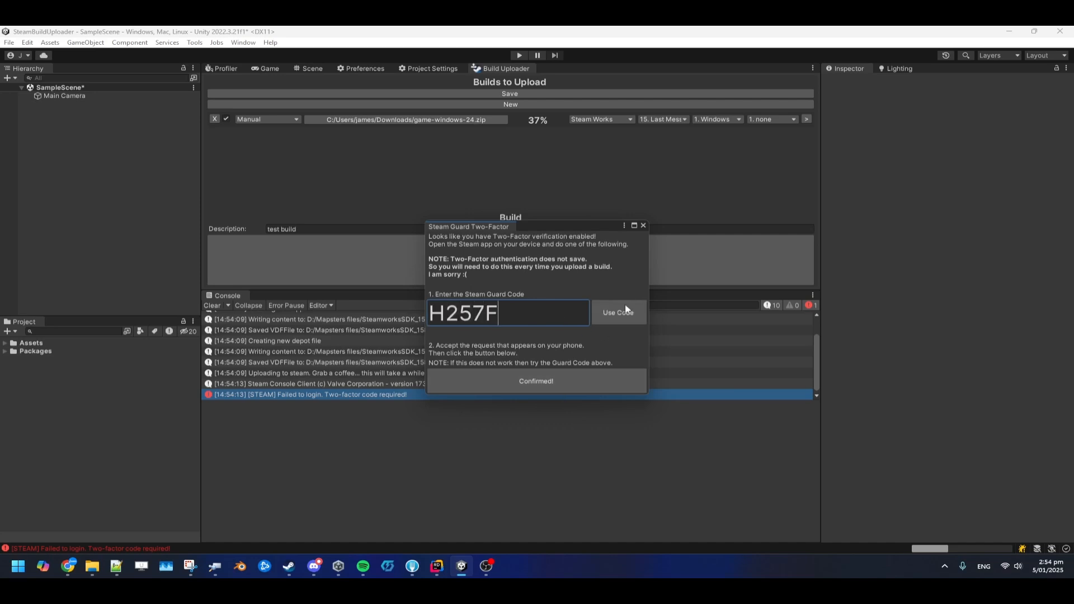
left_click(617, 312)
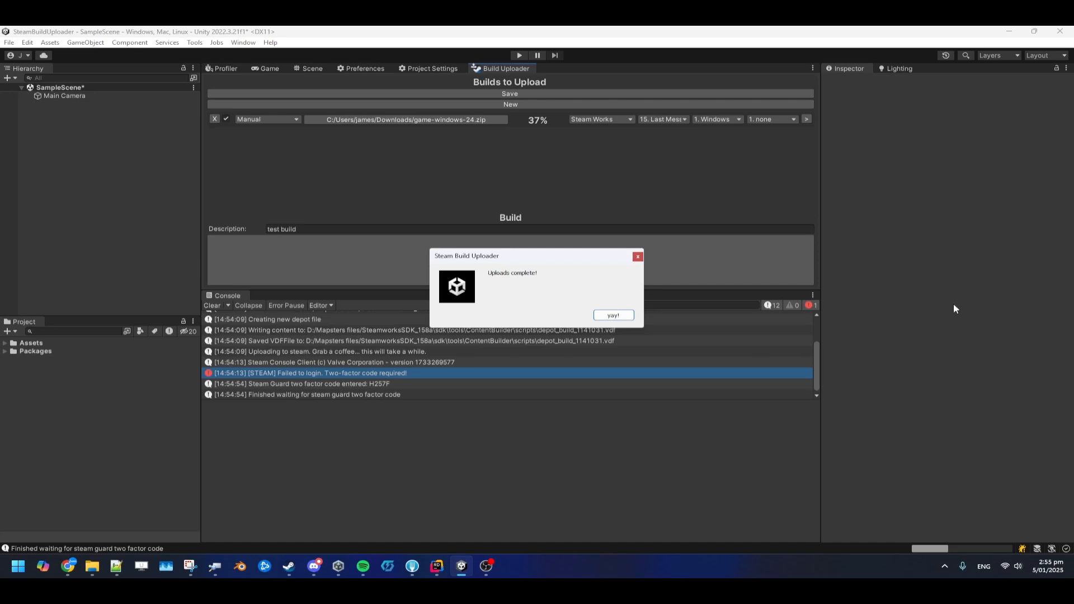
Step: Dismiss the uploads complete notice and read the Upload successful console entry for build 16908820
left_click(612, 316)
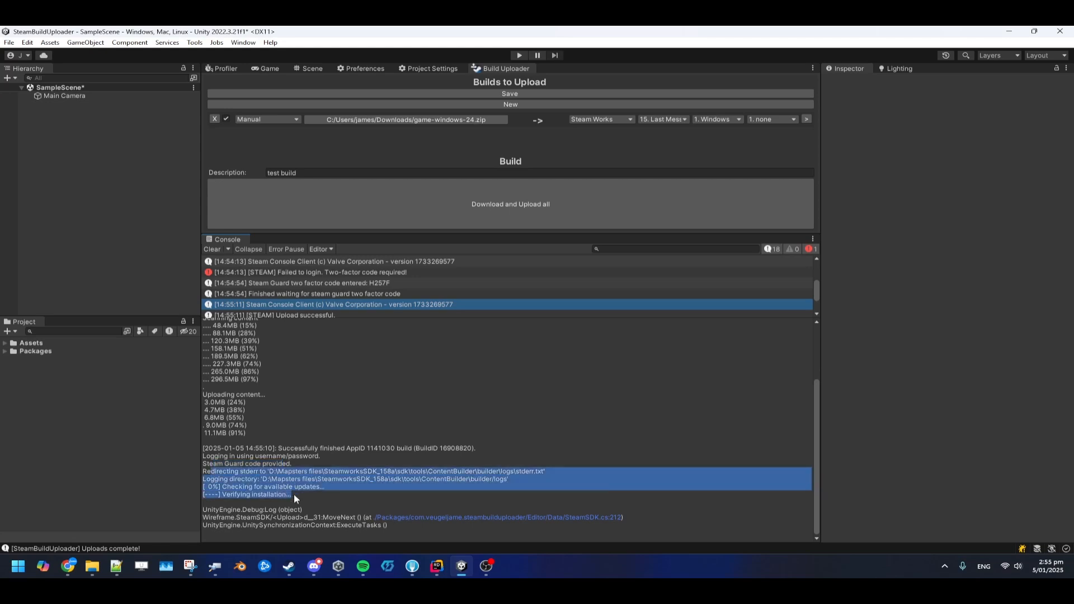
left_click(161, 498)
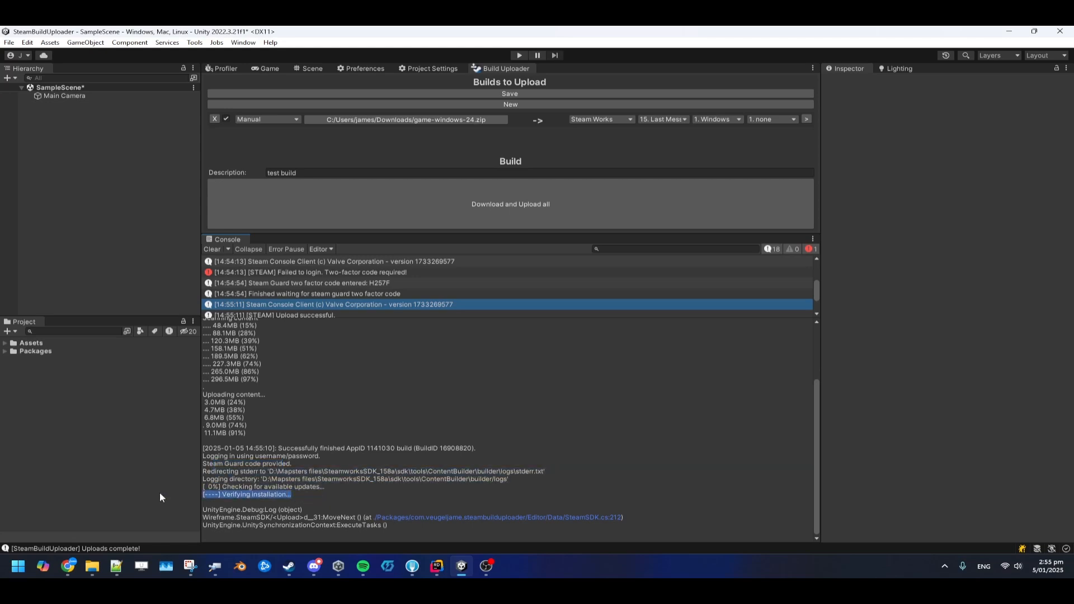
mouse_move(307, 492)
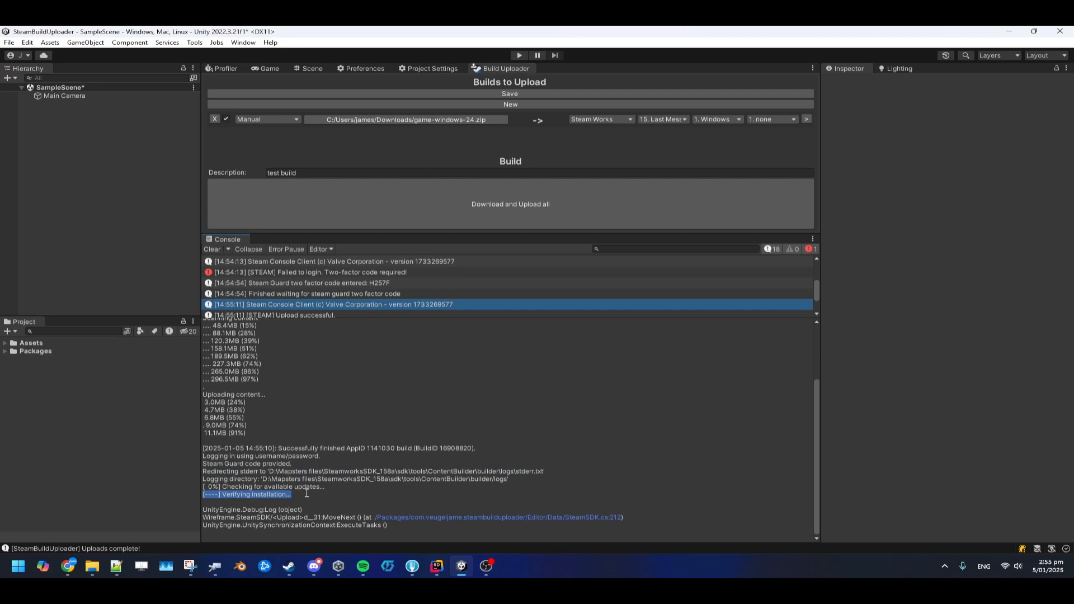
mouse_move(197, 523)
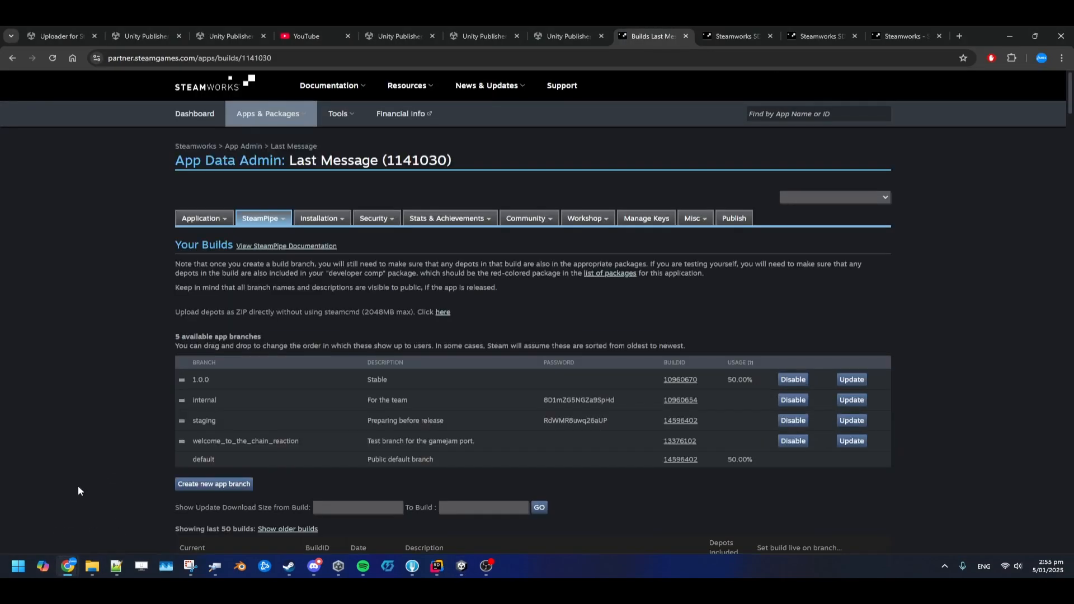
Step: Scroll to the Steamworks builds table and highlight 'test build' on newest build 16908820
scroll("down", 3)
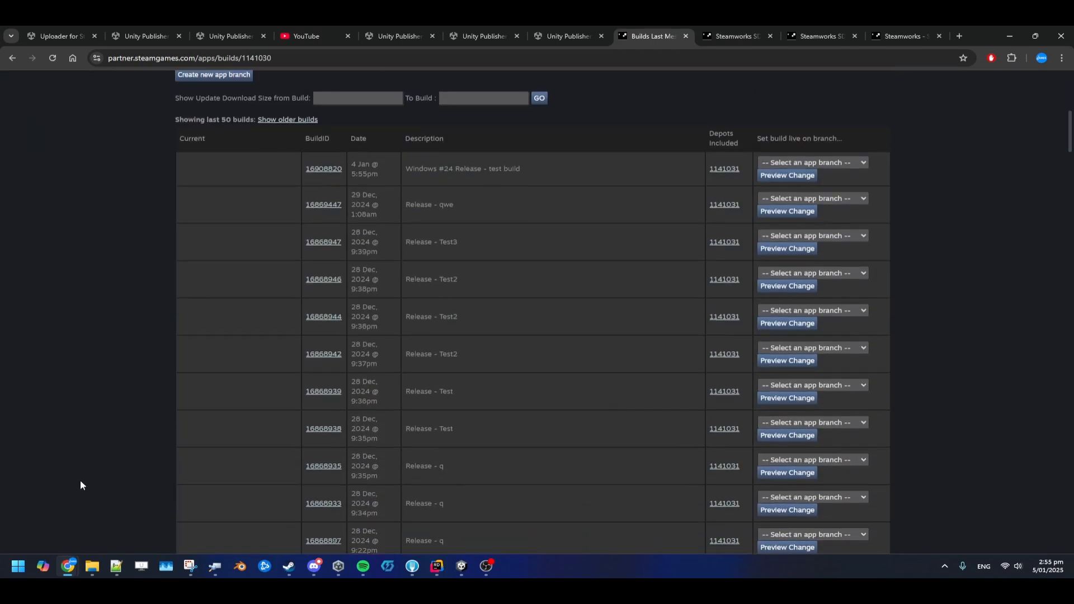
double_click(503, 168)
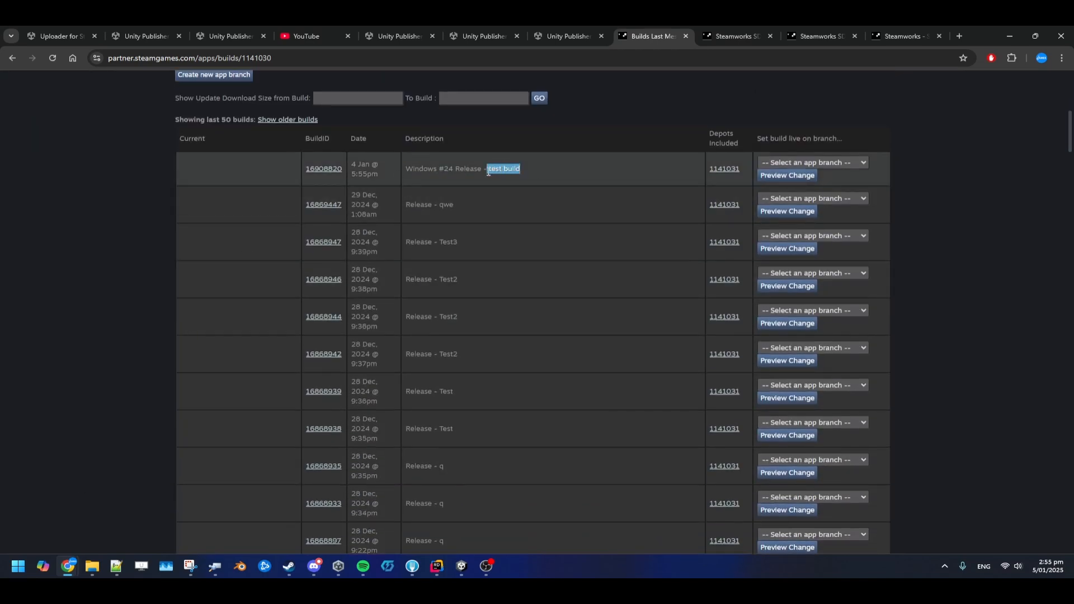
mouse_move(946, 261)
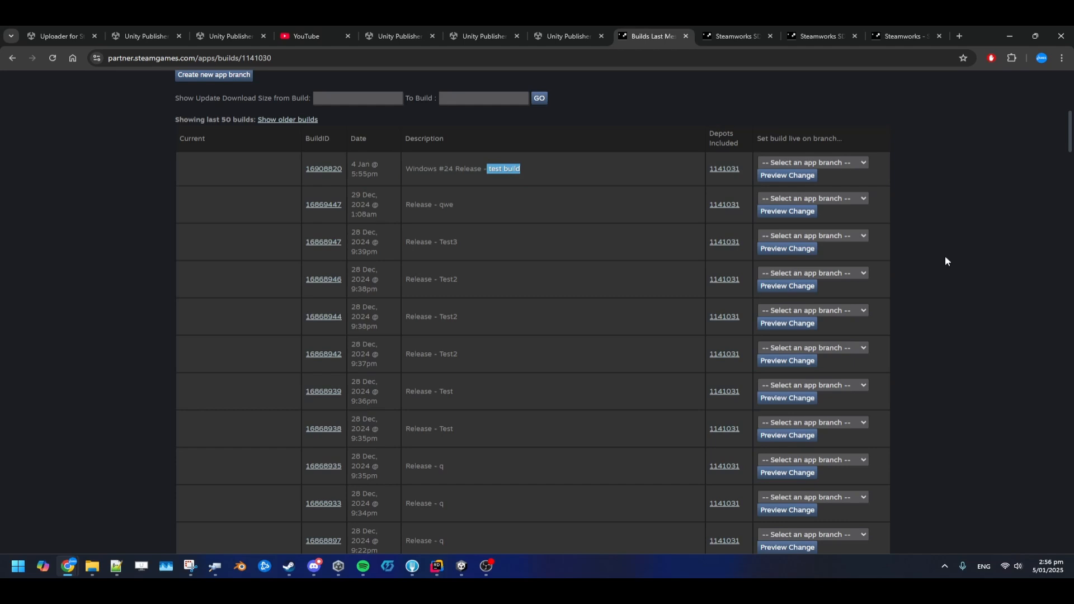